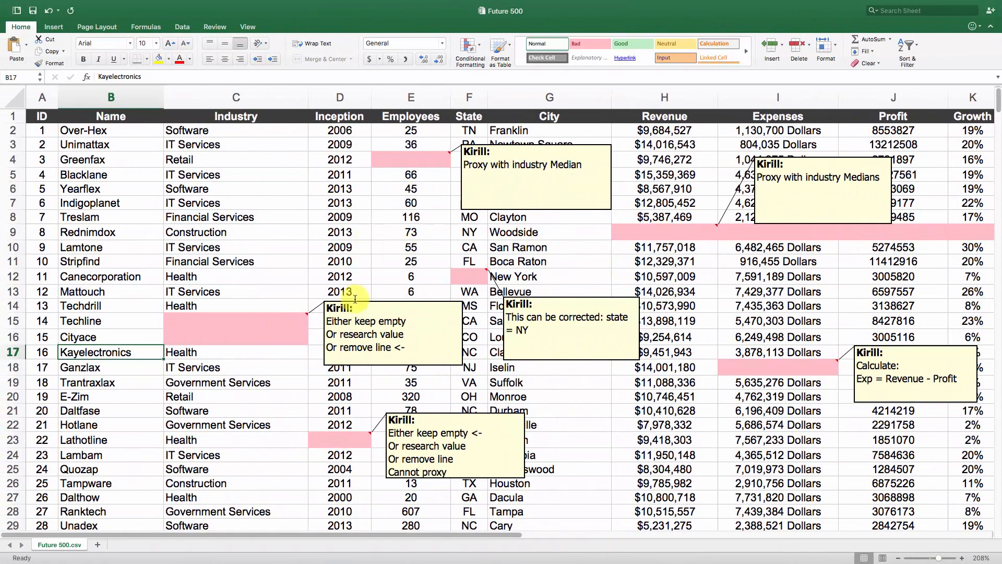
mouse_move(488, 332)
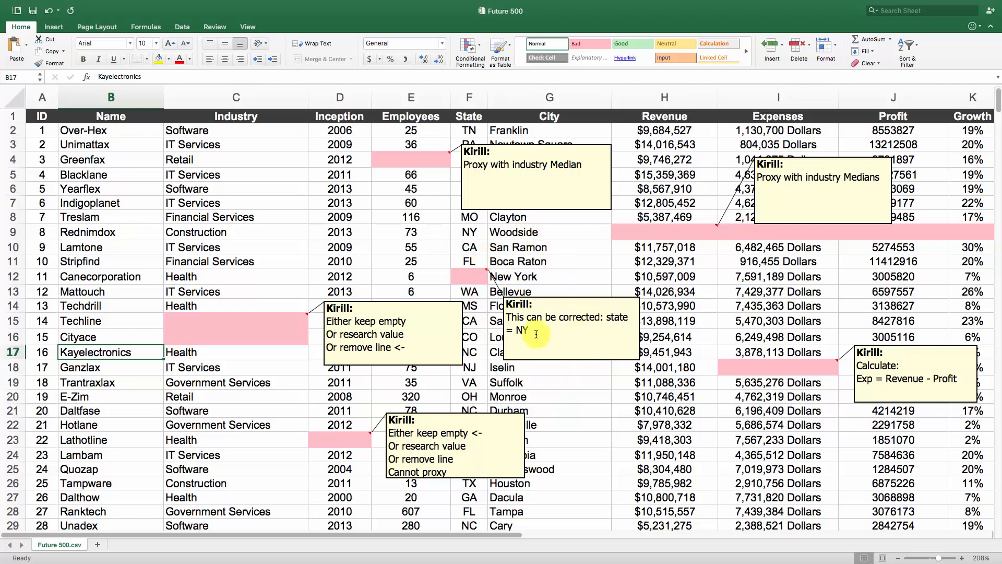
Inspect Canecorporation's empty State cell and its New York city value.
left_click(469, 276)
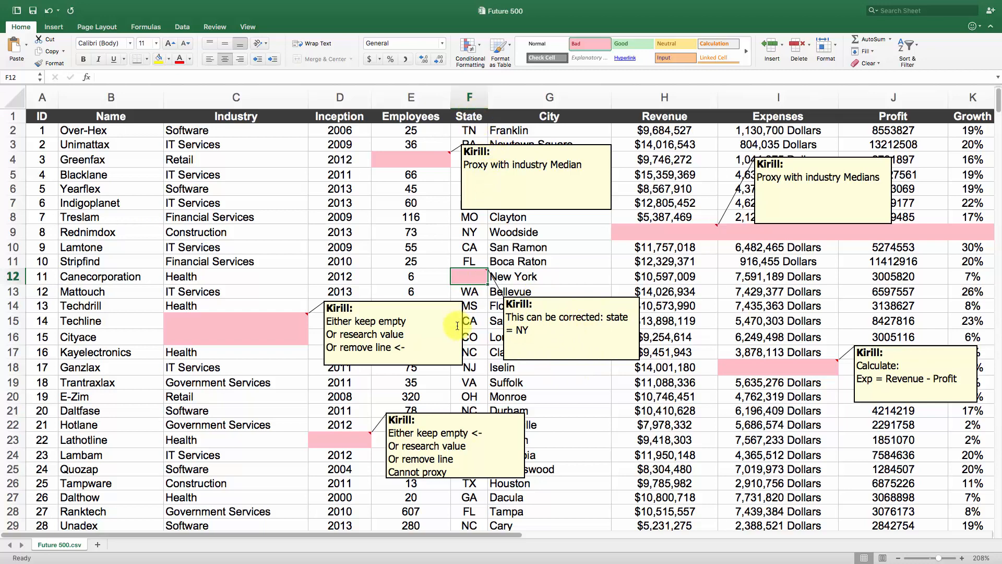
mouse_move(511, 286)
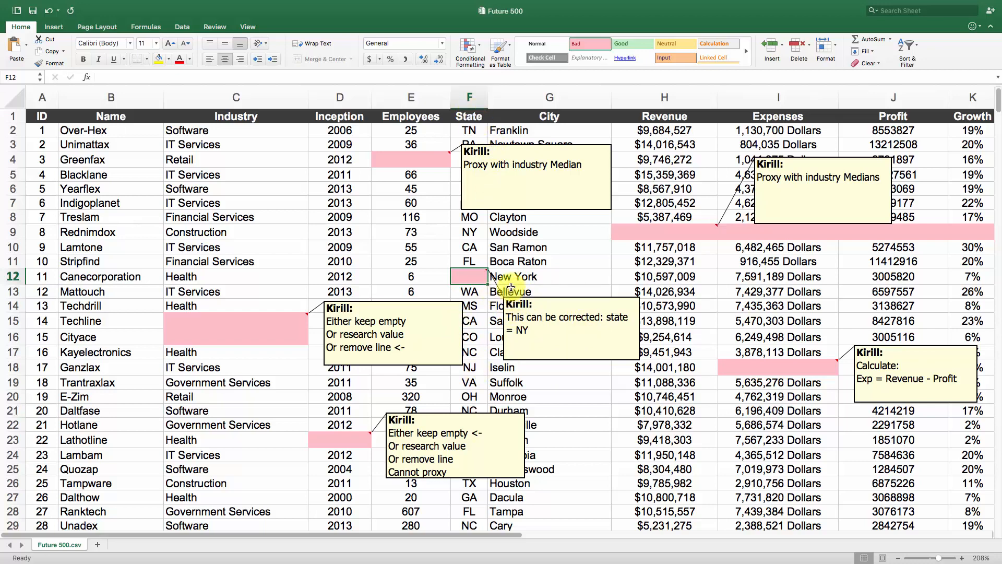
left_click(548, 276)
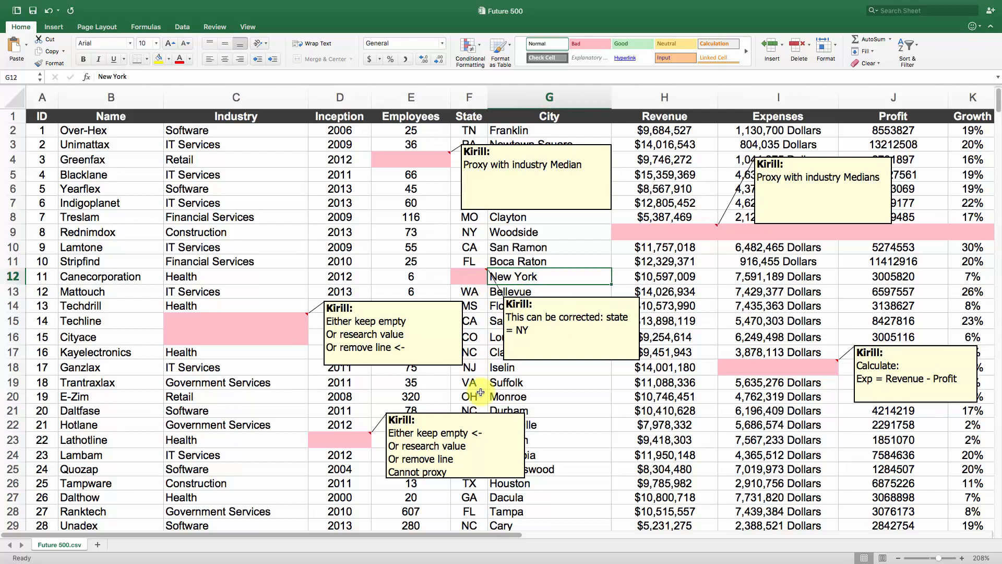
scroll("down", 3)
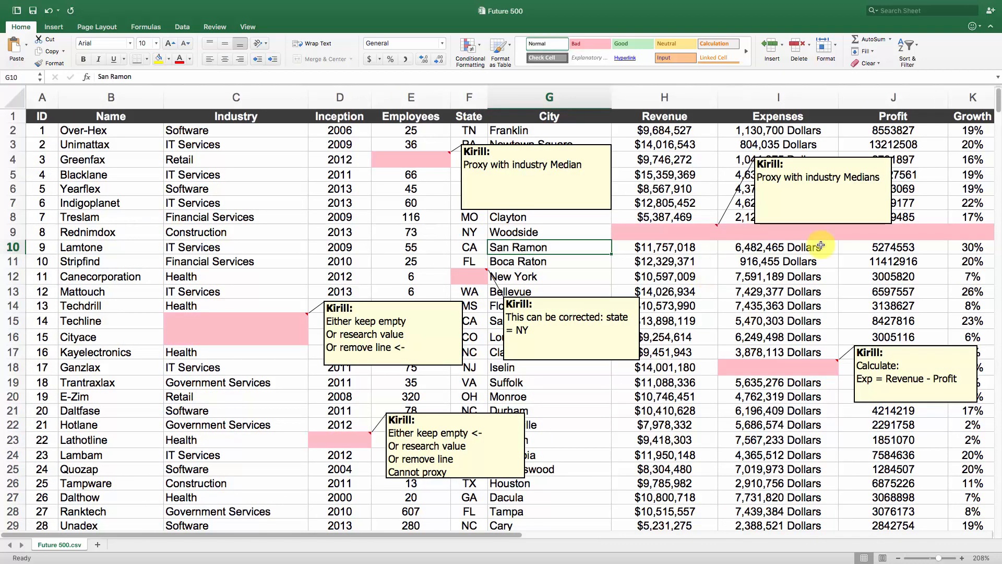
Move the Expenses-calculation note lower and inspect Profit cells in rows 18 and 9.
left_click(777, 367)
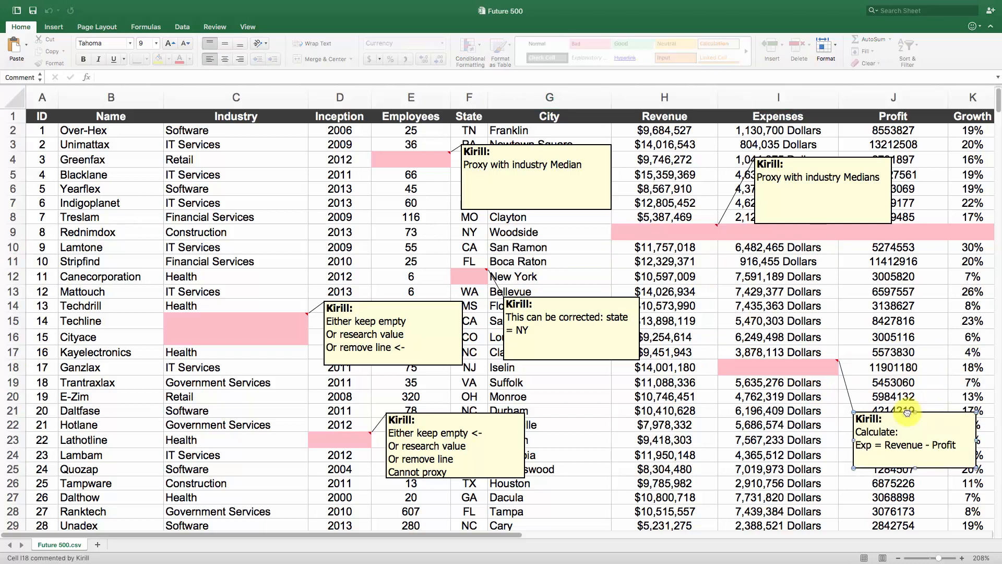
left_click(892, 366)
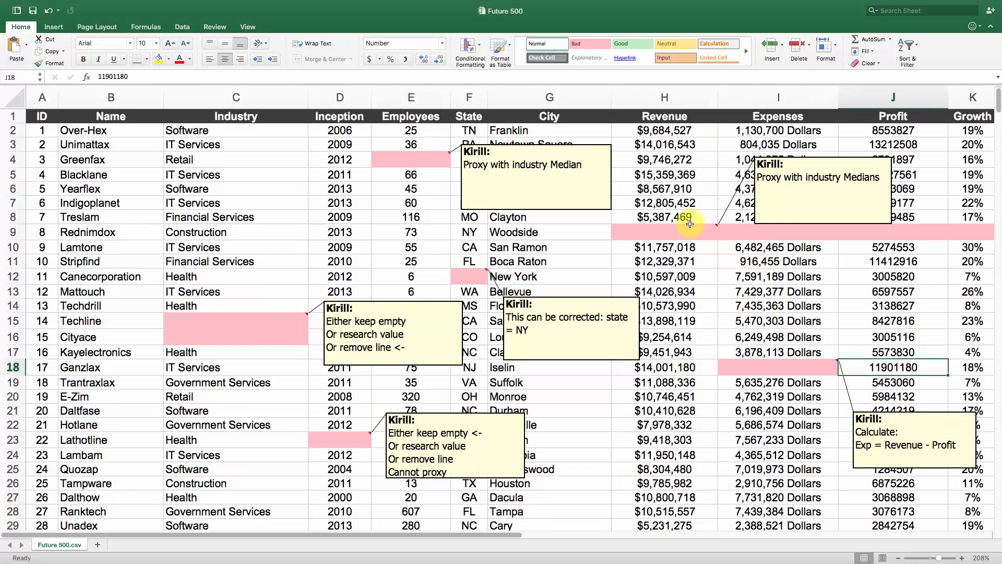
left_click(777, 231)
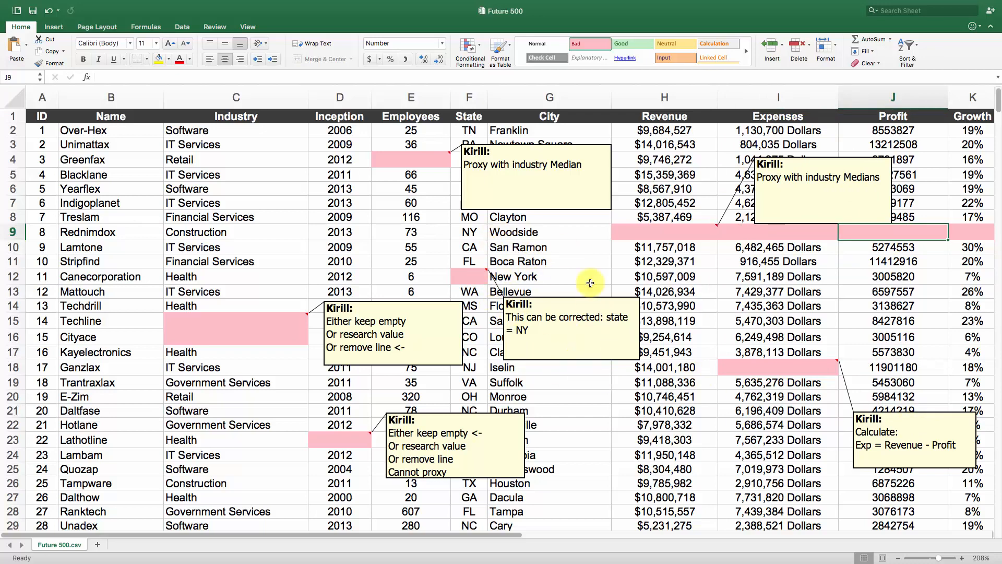
mouse_move(479, 286)
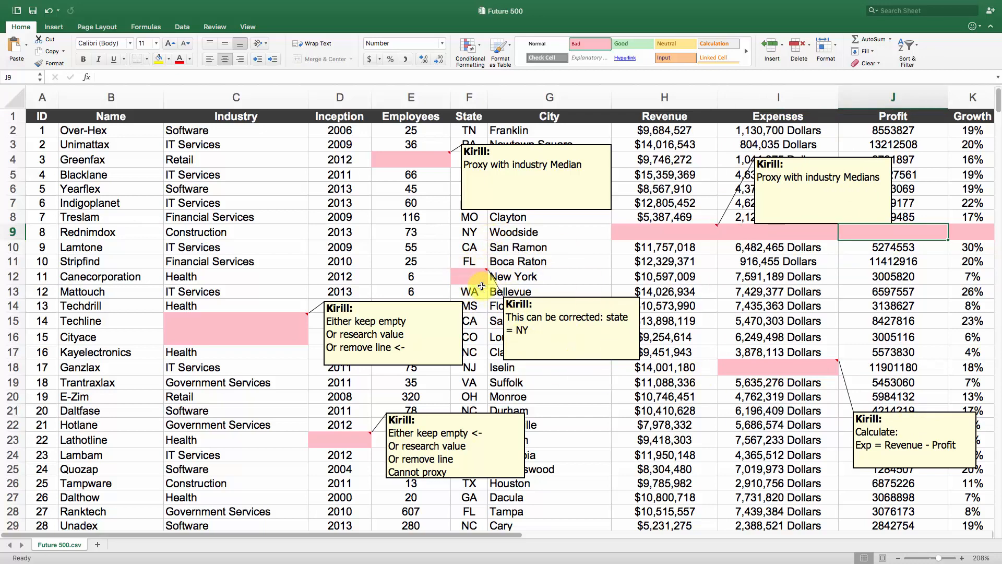
mouse_move(586, 237)
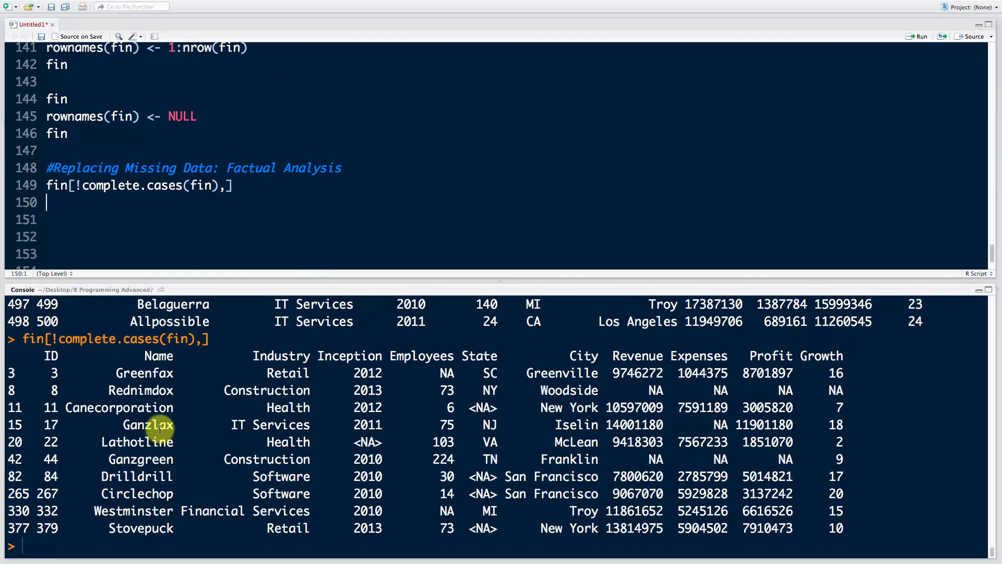
mouse_move(397, 432)
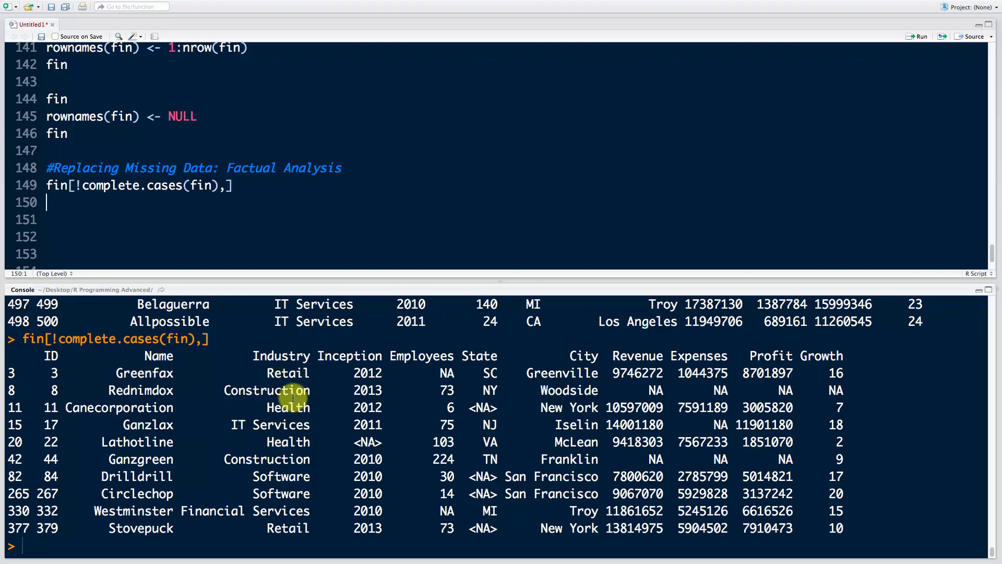
mouse_move(284, 488)
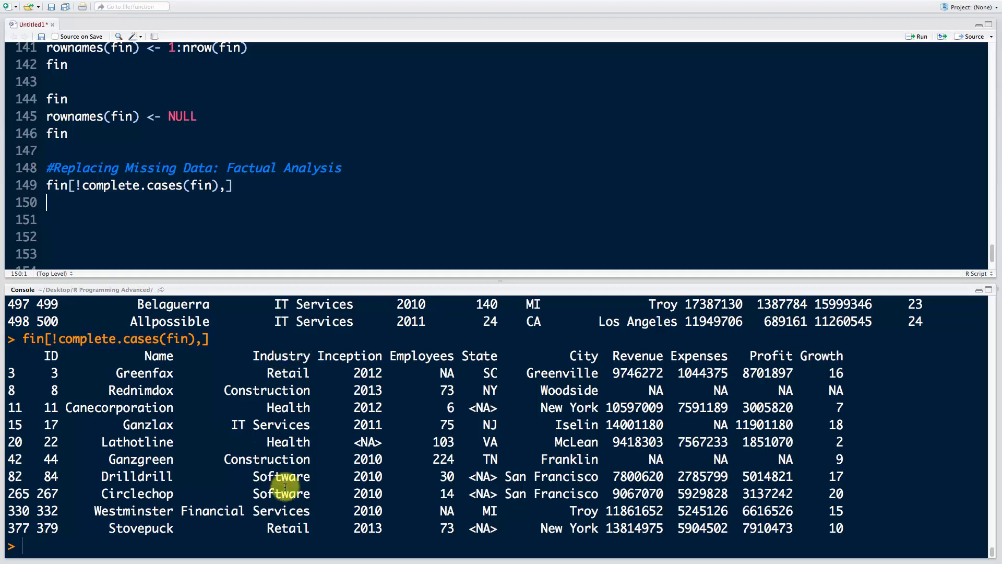
mouse_move(286, 236)
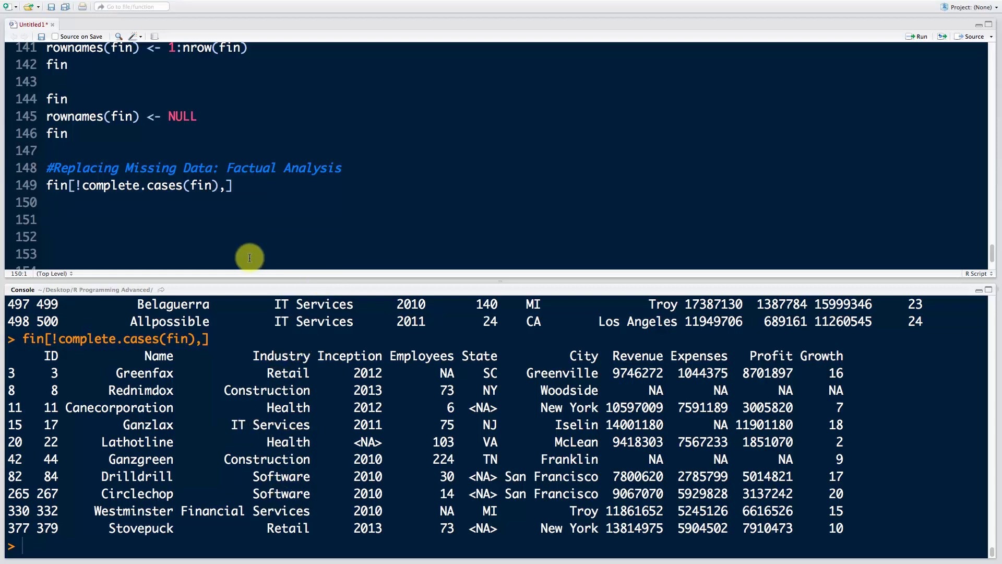
mouse_move(282, 226)
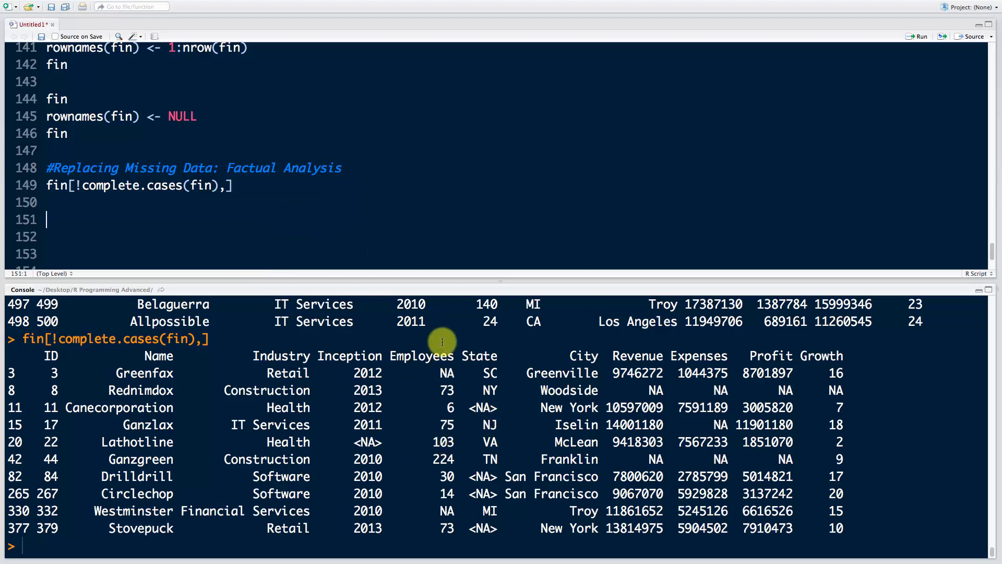
mouse_move(476, 505)
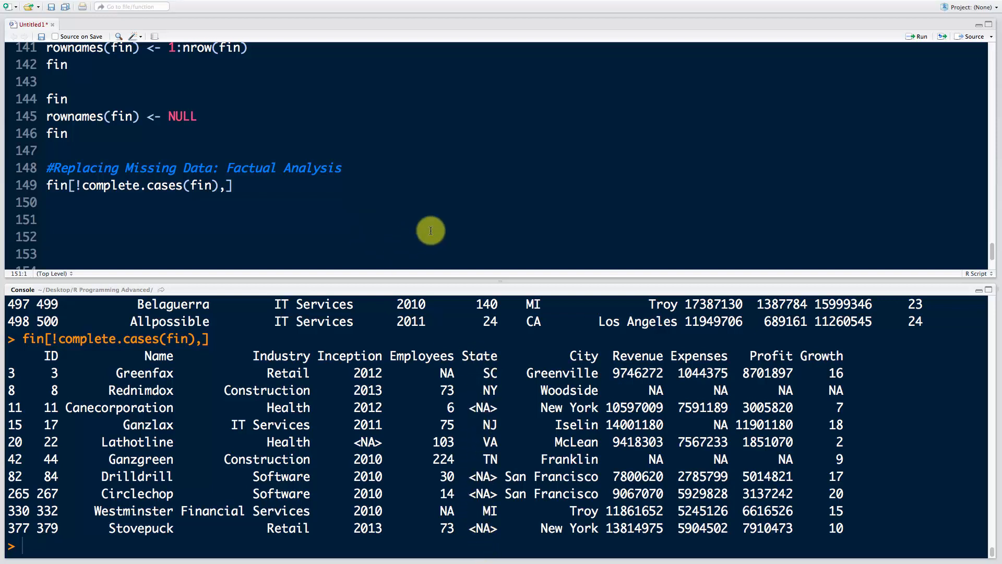
Write and run fin[is.na(fin$State),] to list the four rows with missing State.
type("fin[]")
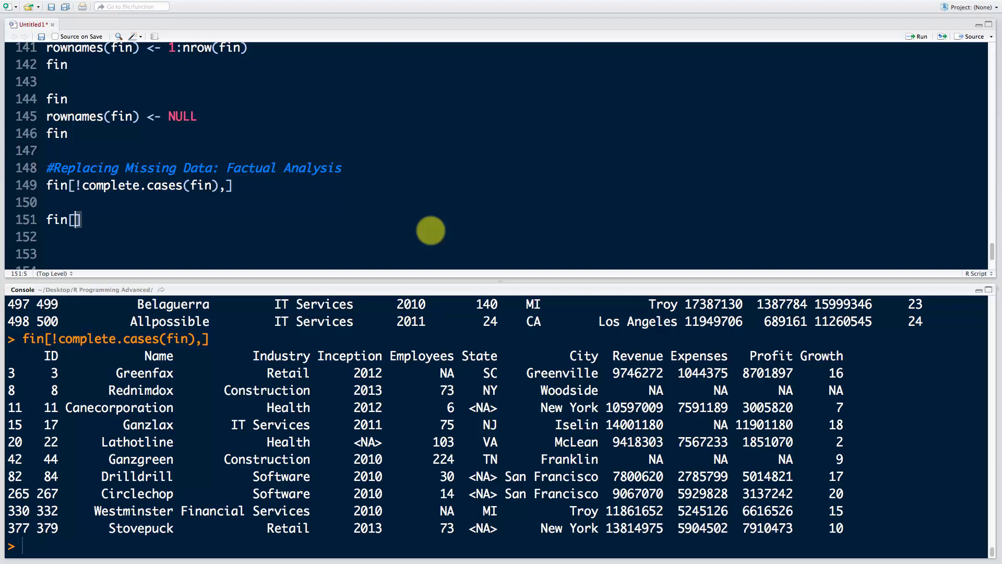
type("is.na(")
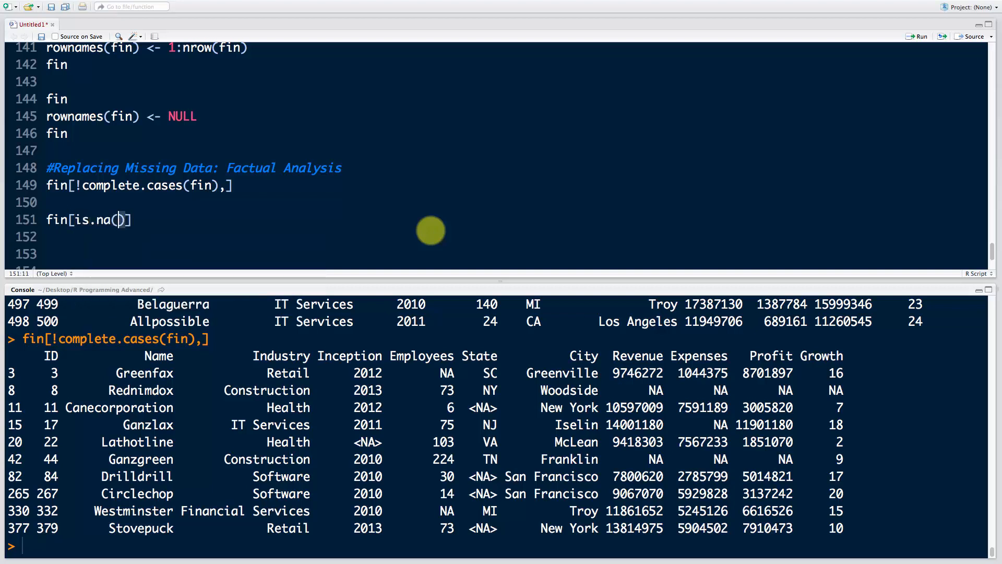
type("fin$")
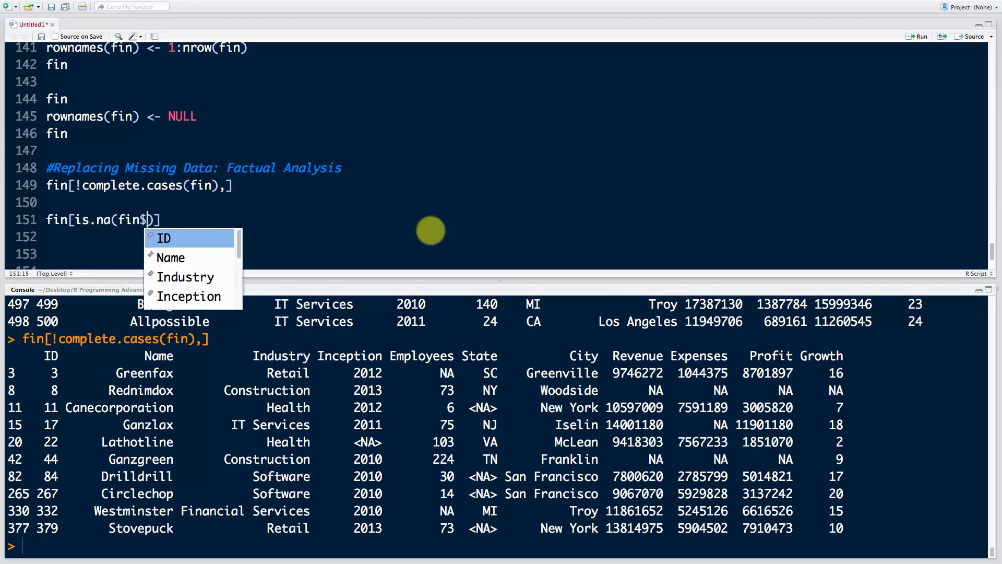
type("State),")
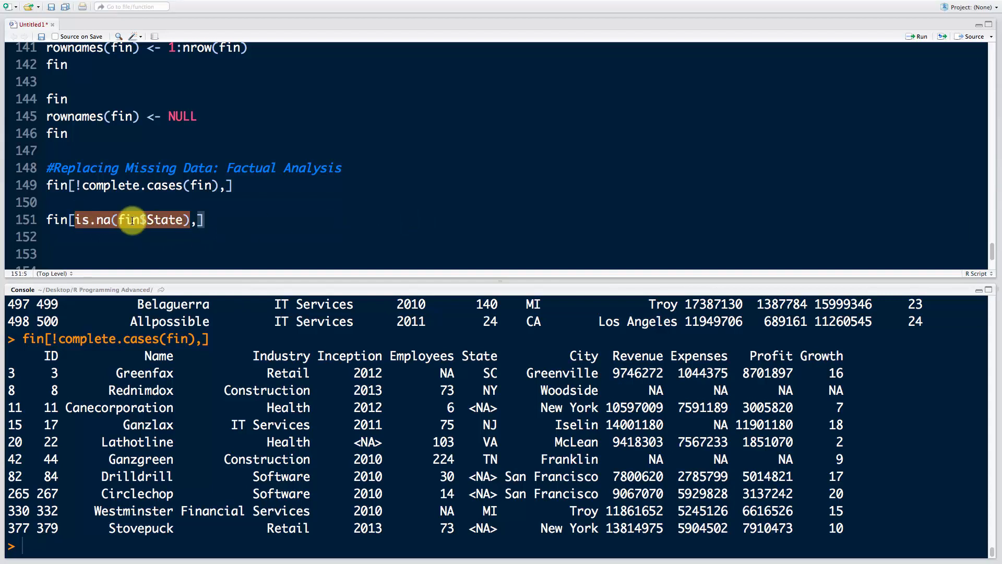
left_click(205, 219)
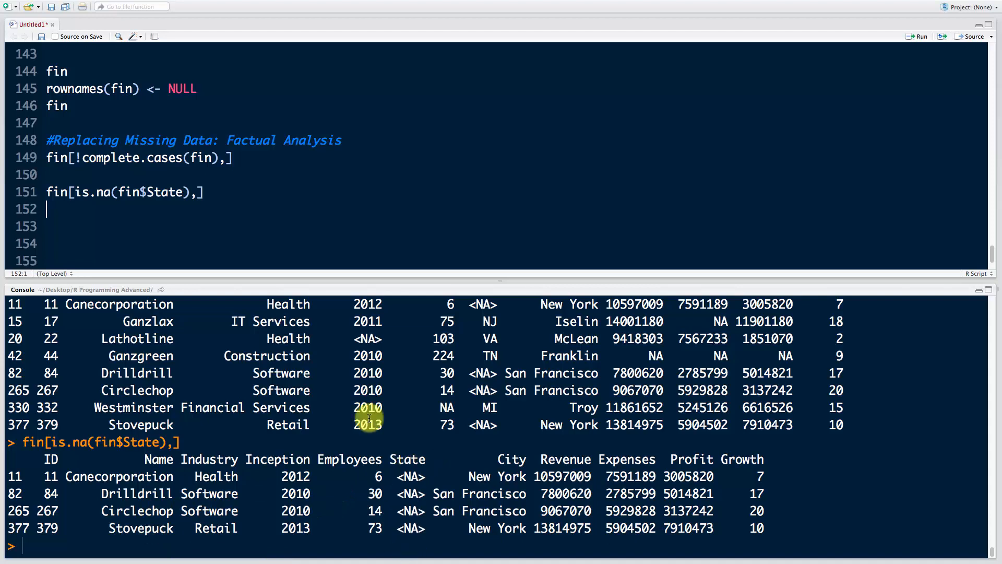
mouse_move(249, 203)
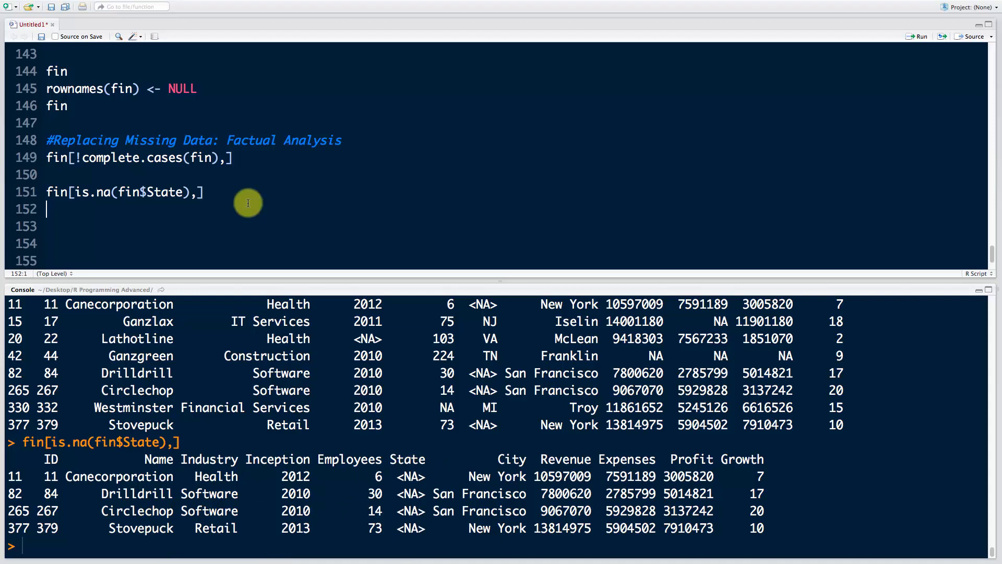
mouse_move(483, 480)
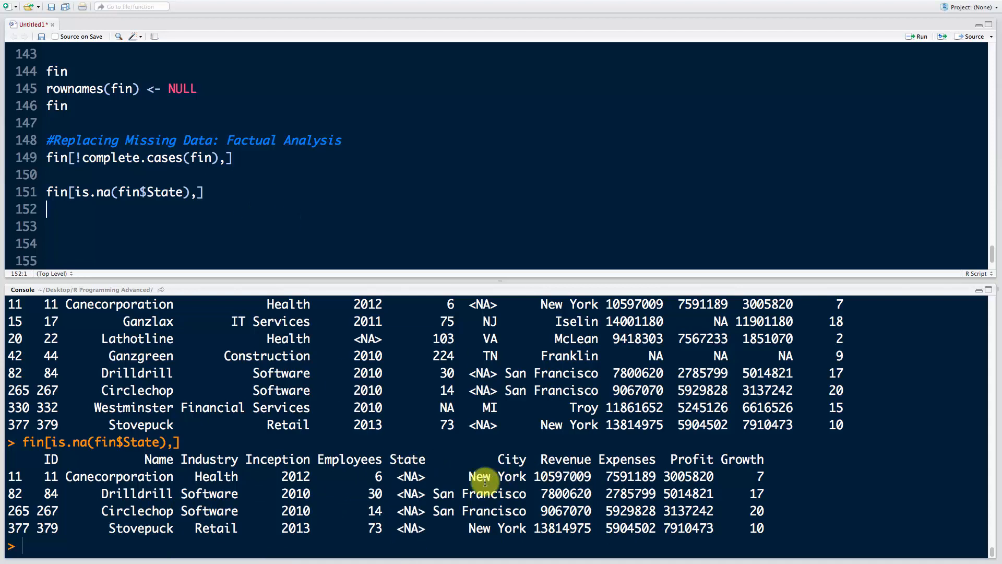
mouse_move(400, 476)
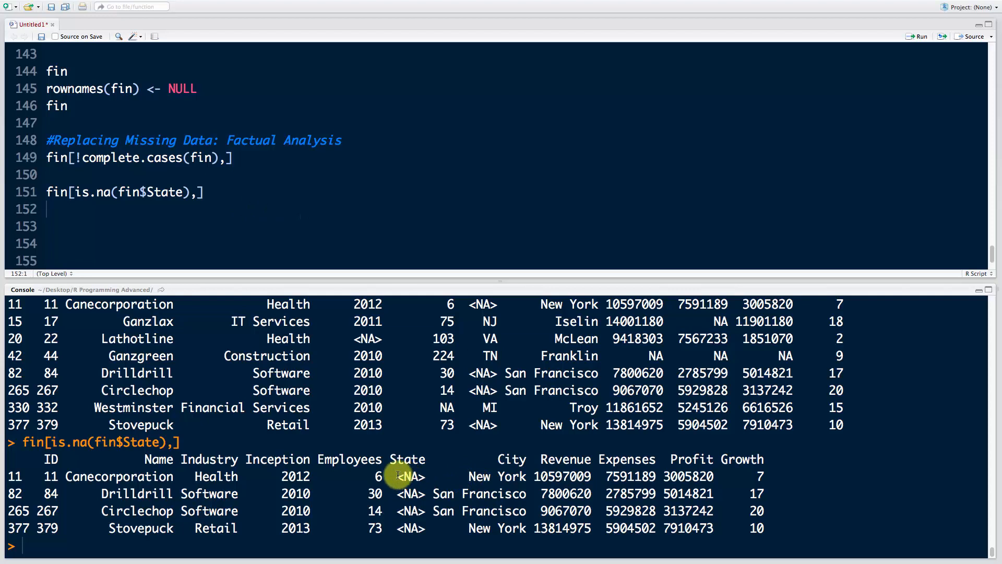
Point out Canecorporation's and Stovepuck's missing State alongside their New York city.
double_click(410, 476)
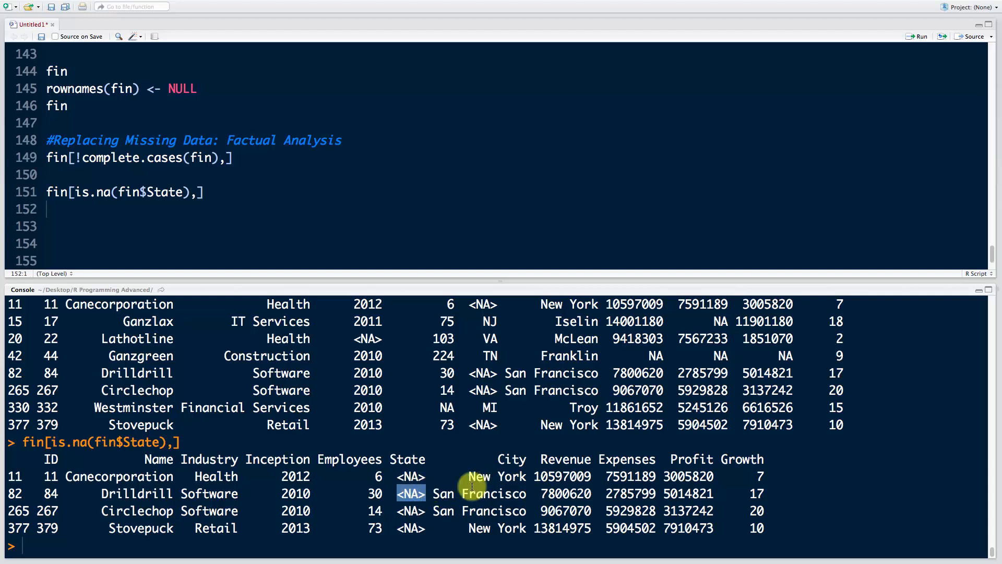
mouse_move(173, 528)
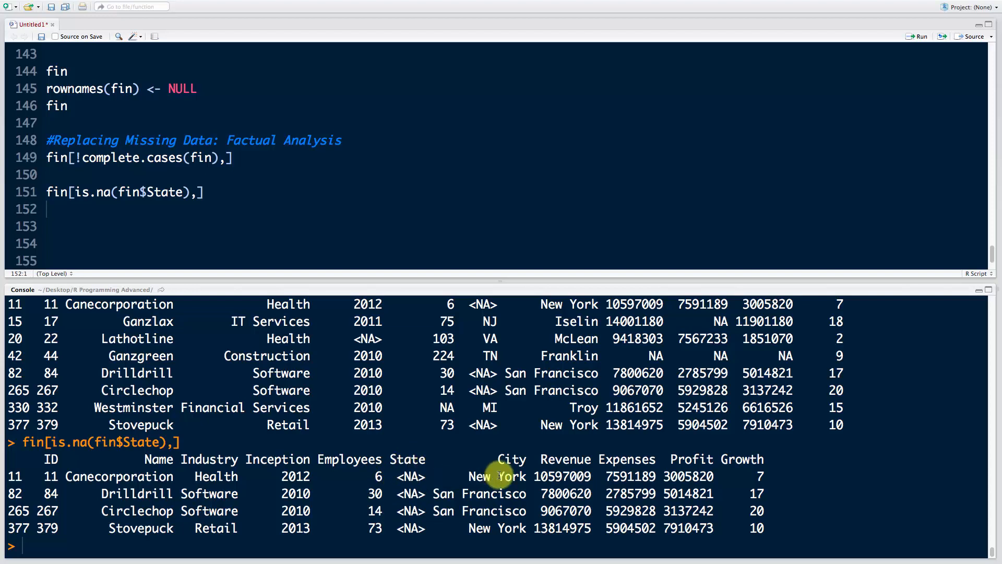
double_click(495, 476)
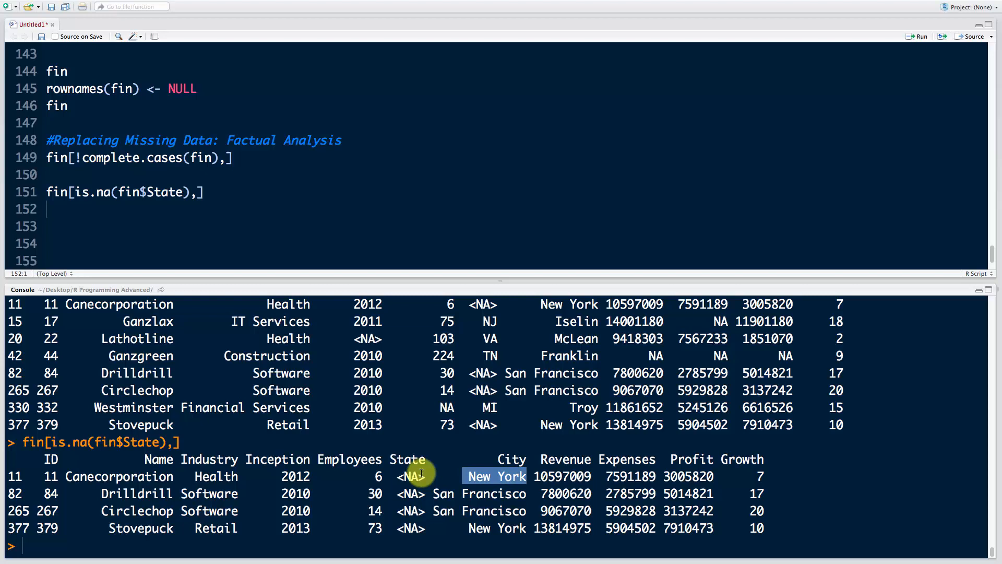
mouse_move(410, 493)
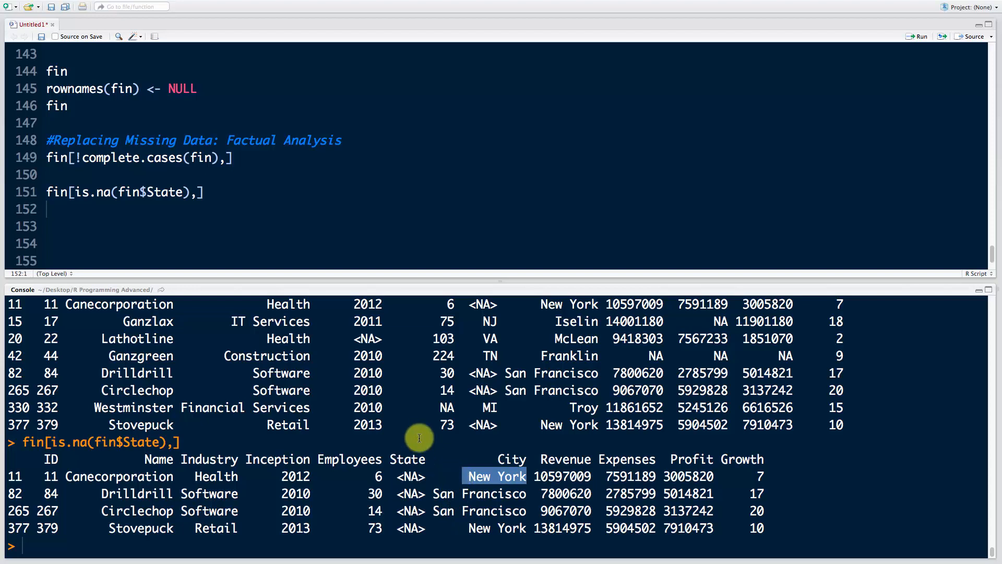
mouse_move(245, 210)
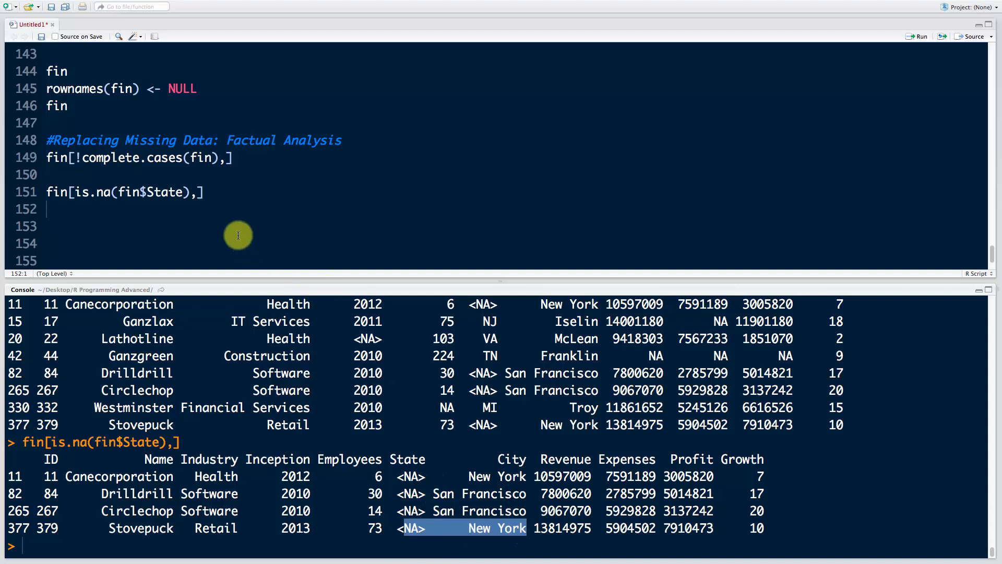
triple_click(124, 192)
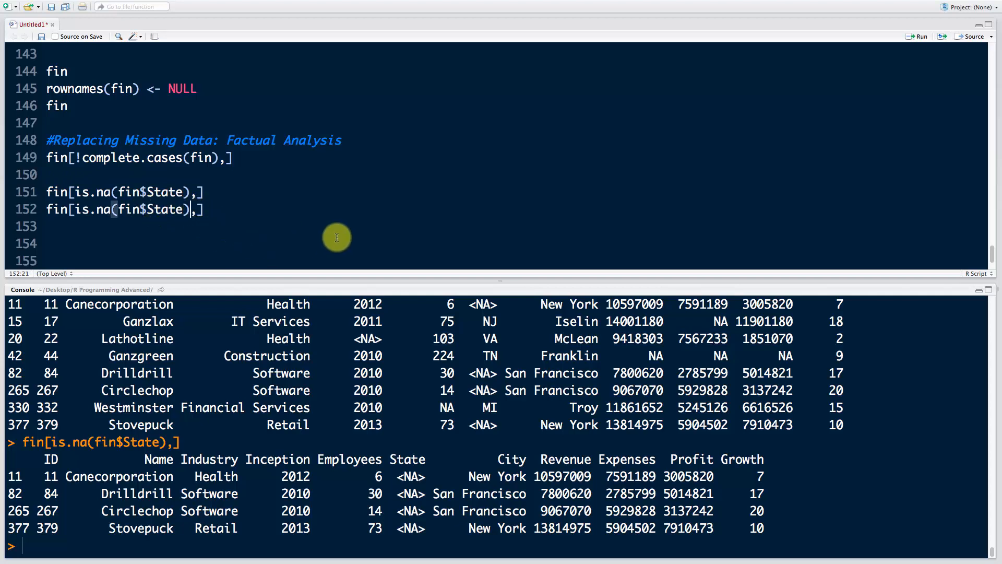
Extend the filter with & fin$City=="New York" to narrow missing-State rows to New York.
type("&")
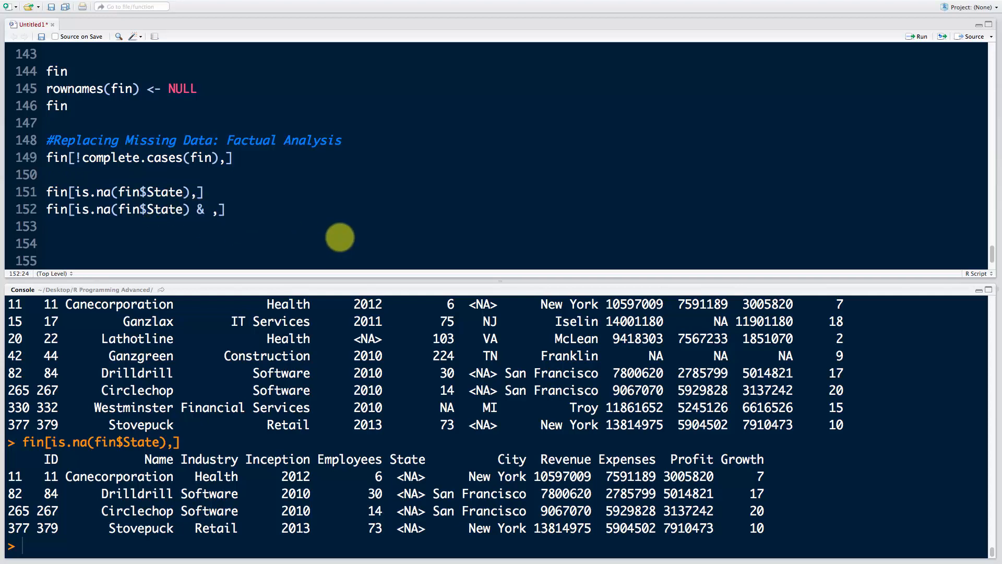
type("fin$City==\"New York")
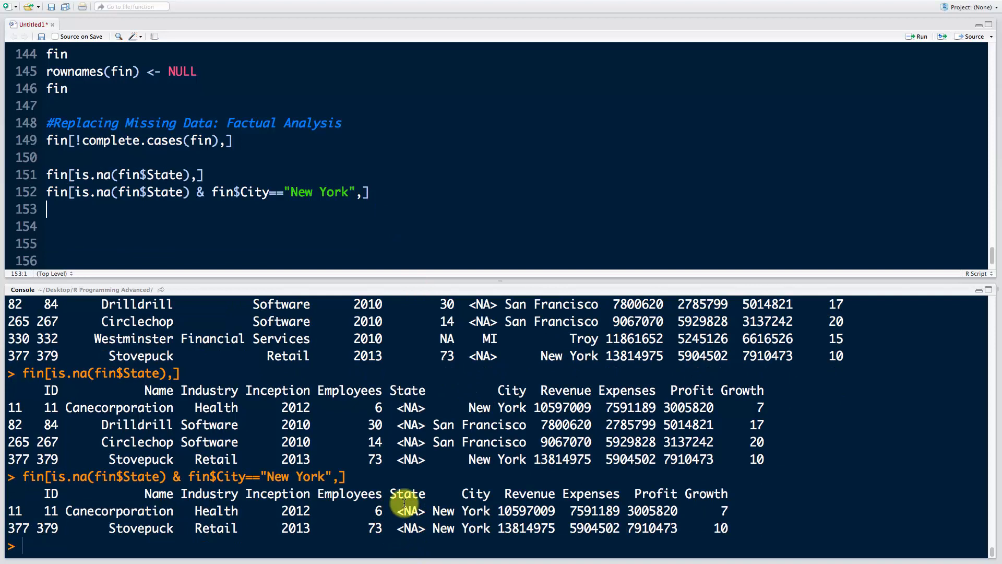
mouse_move(472, 510)
type("fin[is.na(fin$State) & fin$City==\"New York\",")
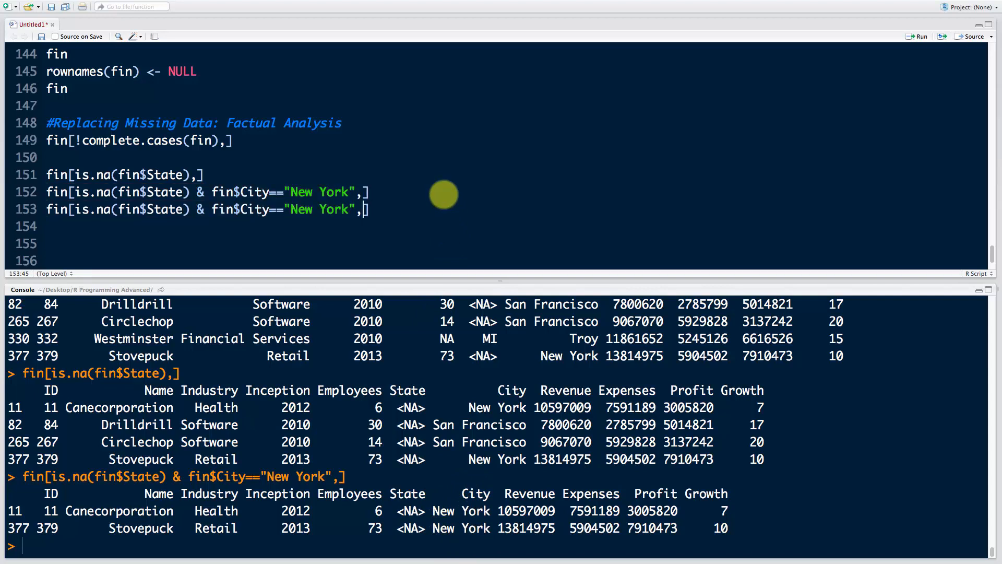
Complete the assignment with "State"] <- "NY" so New York rows missing State get NY.
type("S")
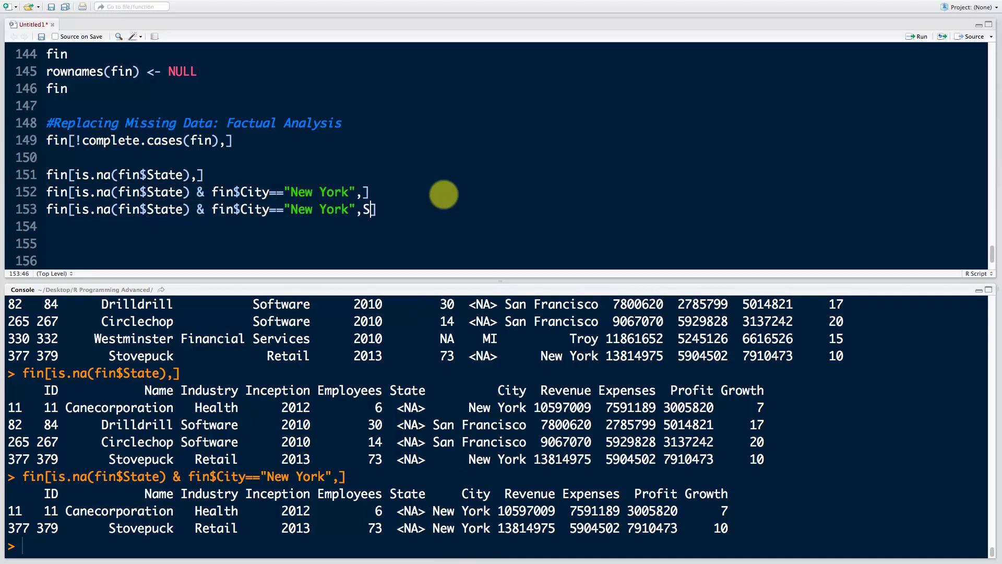
type("tate\"")
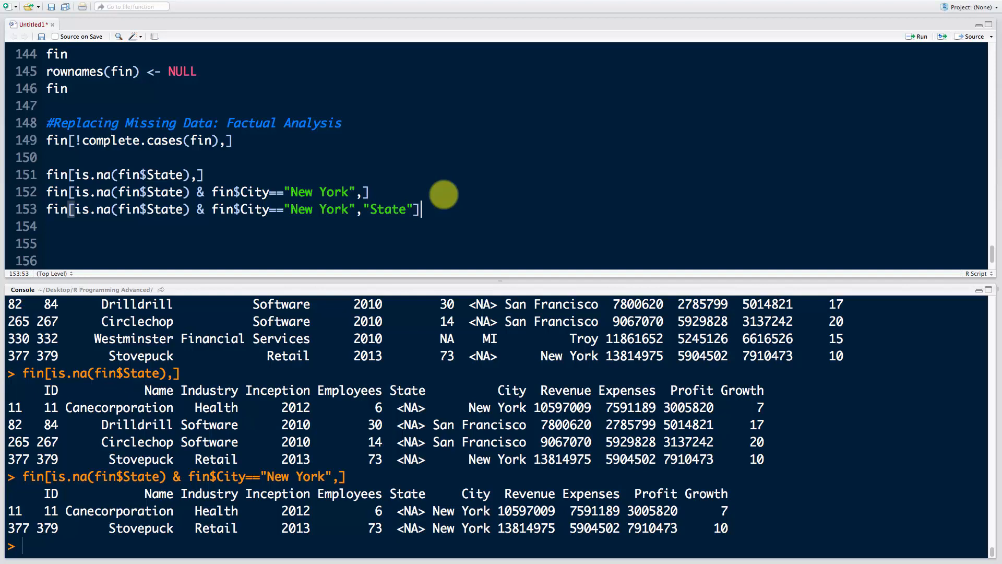
type("<-")
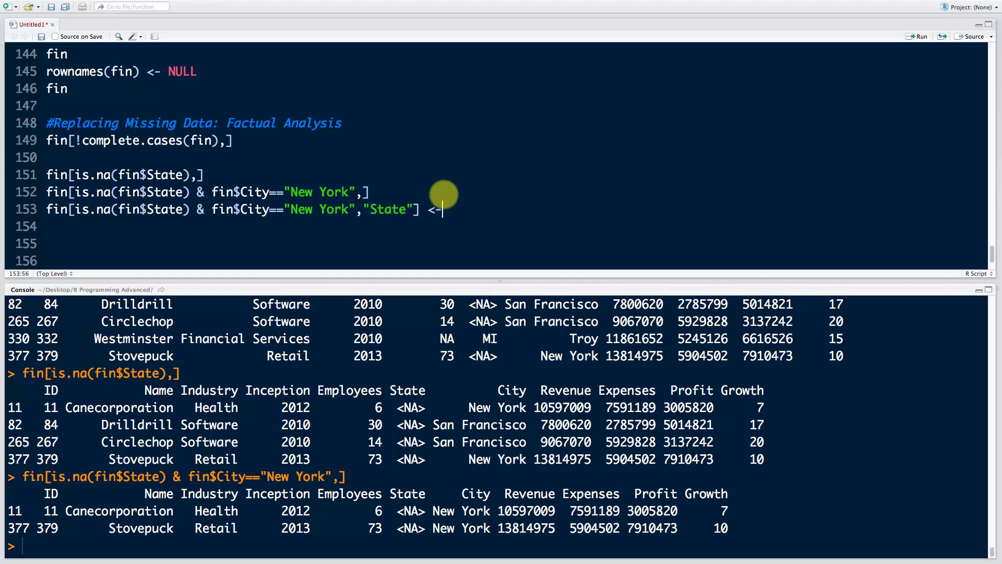
type("\"NY\"")
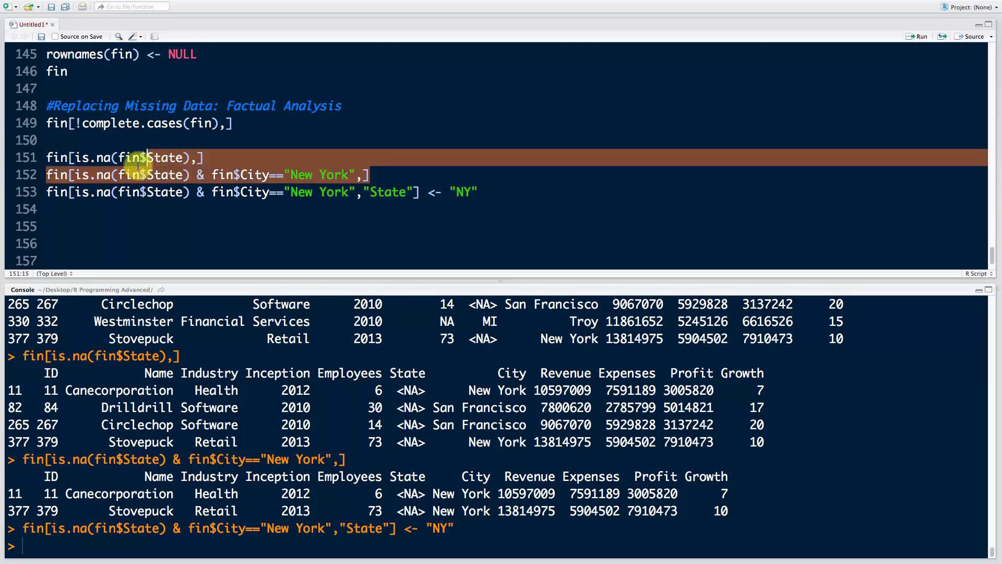
left_click(364, 175)
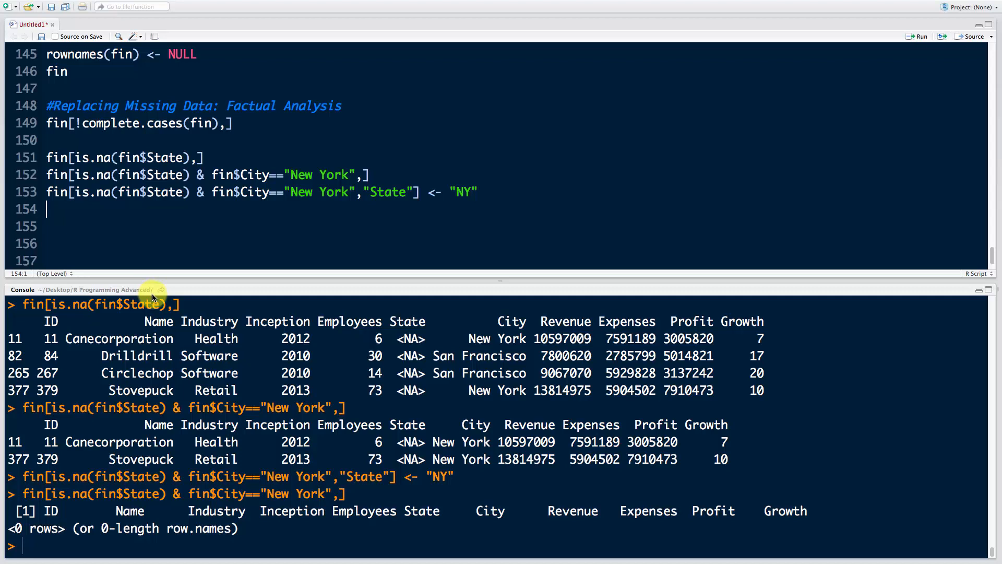
Add a #check: line fin[c(11,377),] confirming rows 11 and 377 now show NY.
type("#check:")
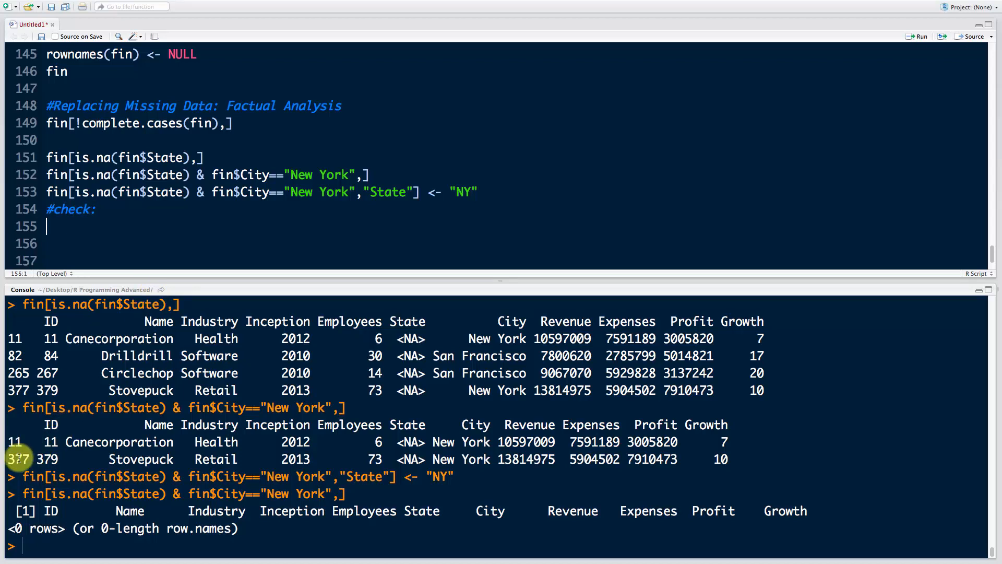
type("fin")
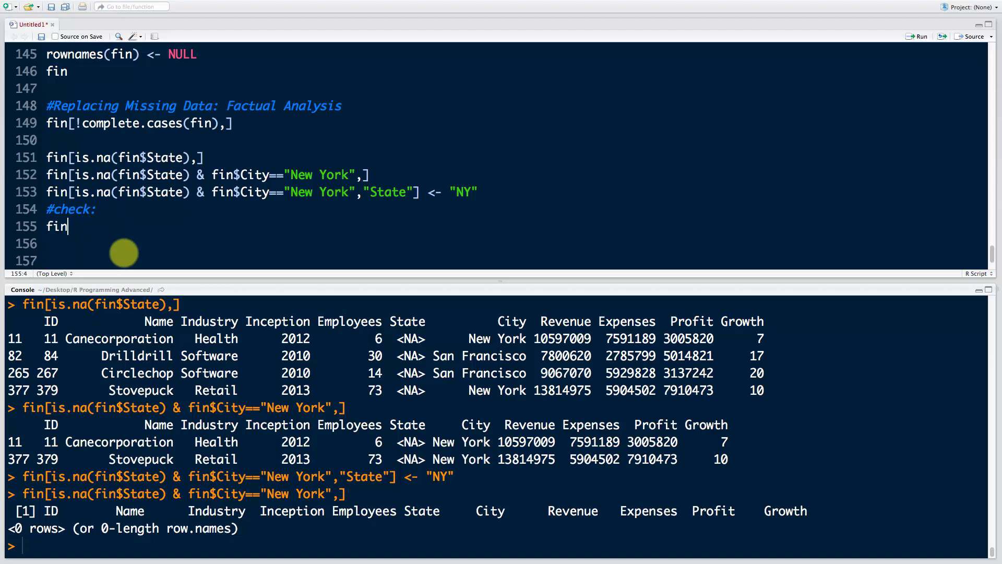
type("[]")
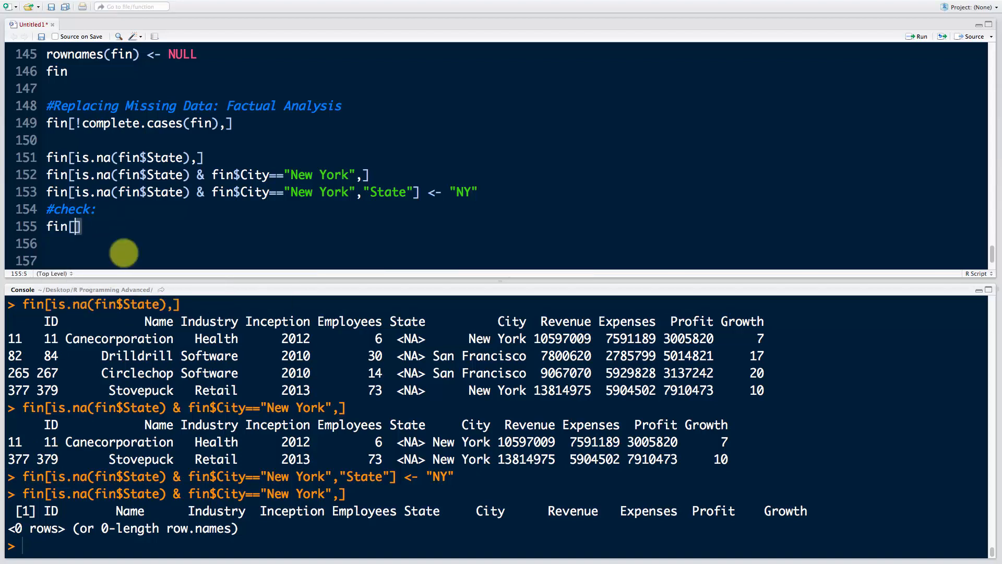
type("c(1")
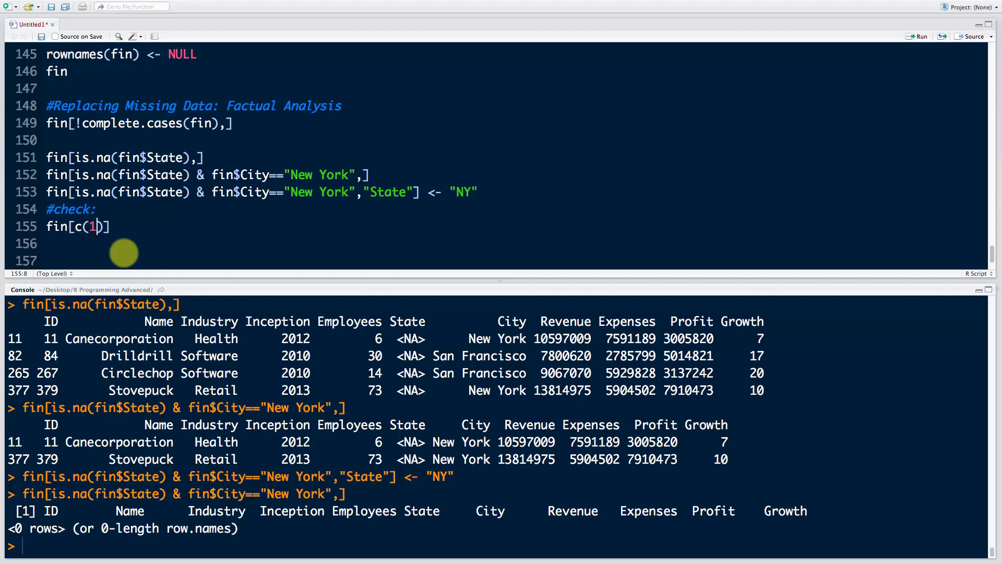
type("1,377")
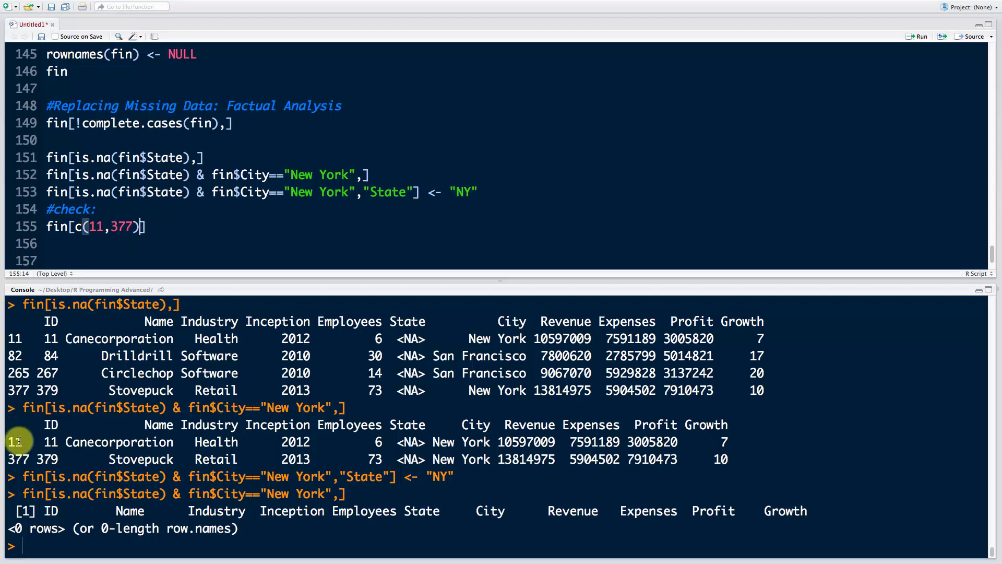
mouse_move(202, 291)
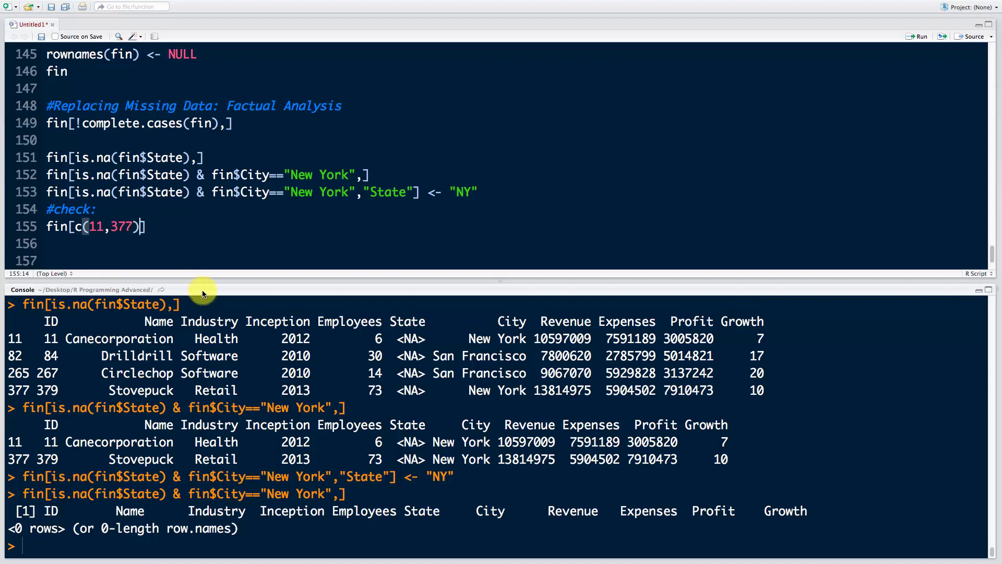
type(",")
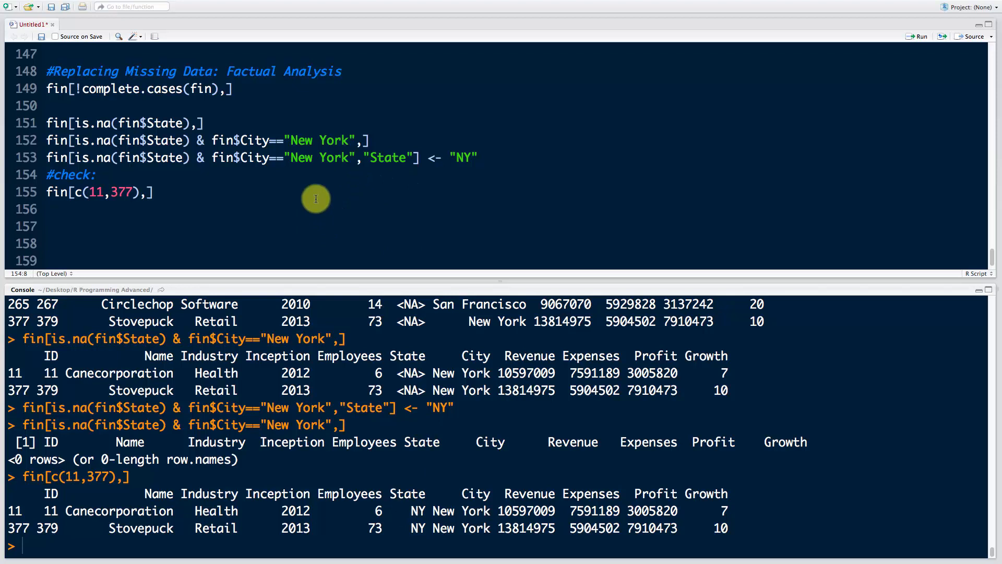
mouse_move(340, 276)
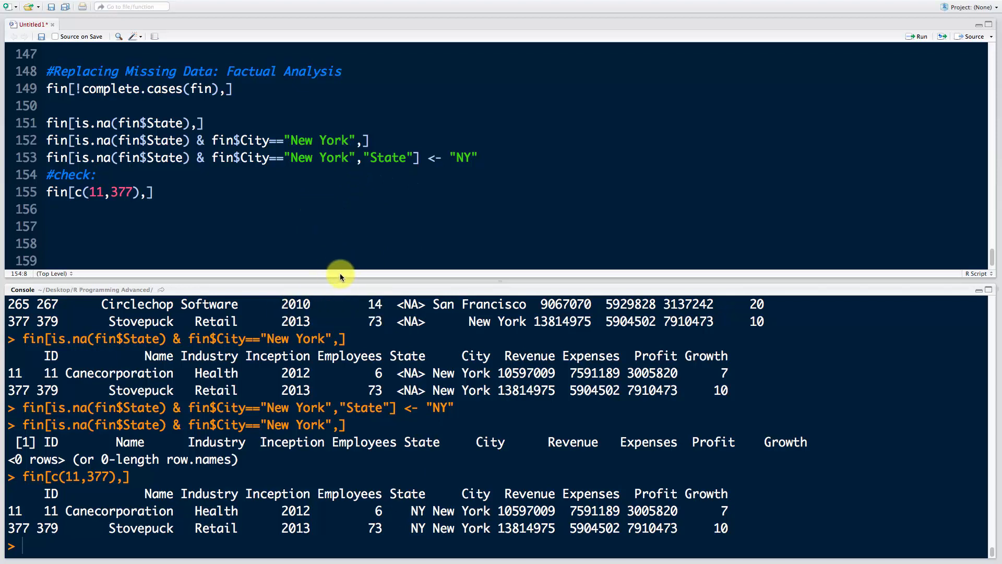
mouse_move(333, 268)
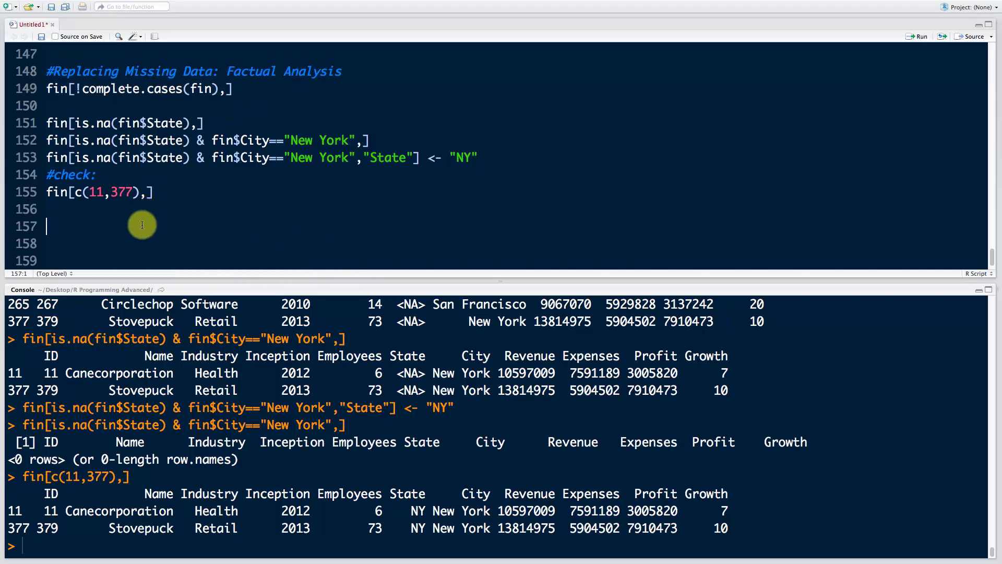
Run fin[!complete.cases(fin),] and highlight the two San Francisco rows still missing State.
type("fin[!complete.cases(fin),]")
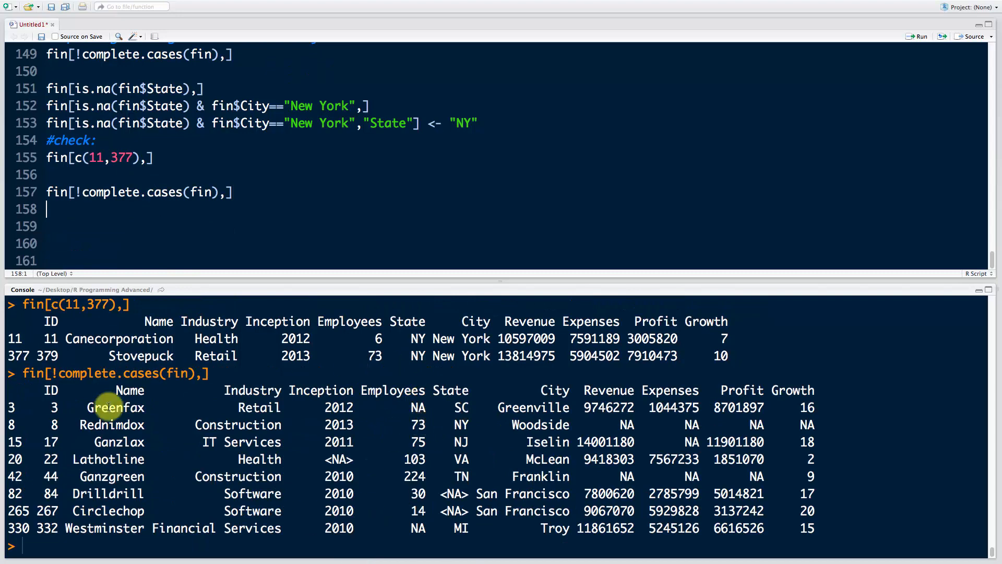
left_click_drag(108, 407, 810, 529)
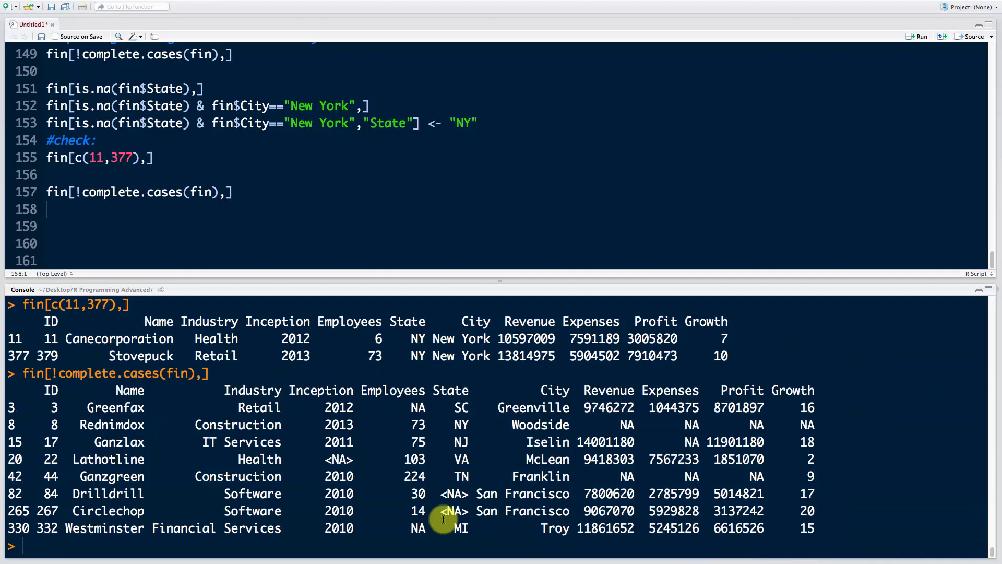
mouse_move(448, 510)
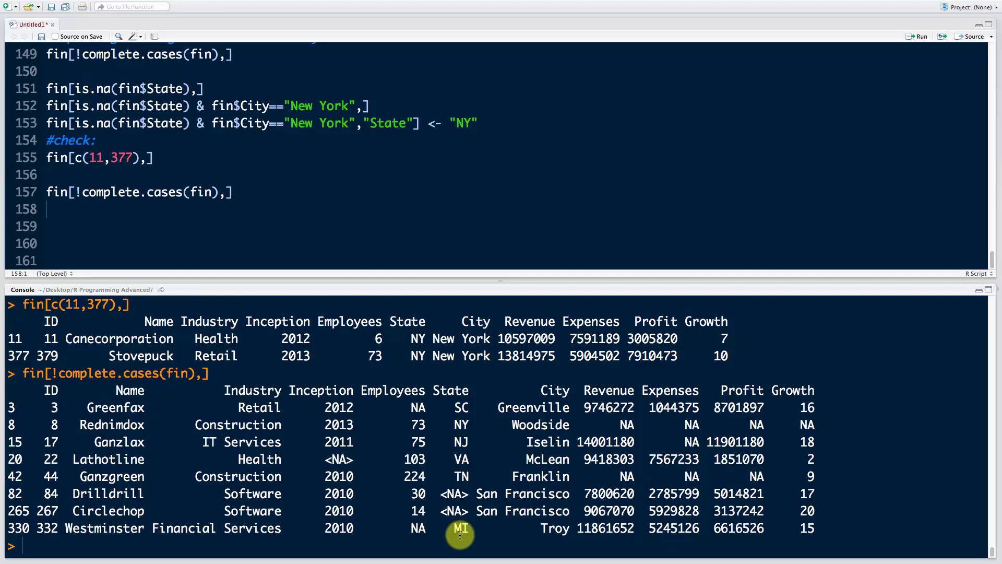
mouse_move(473, 499)
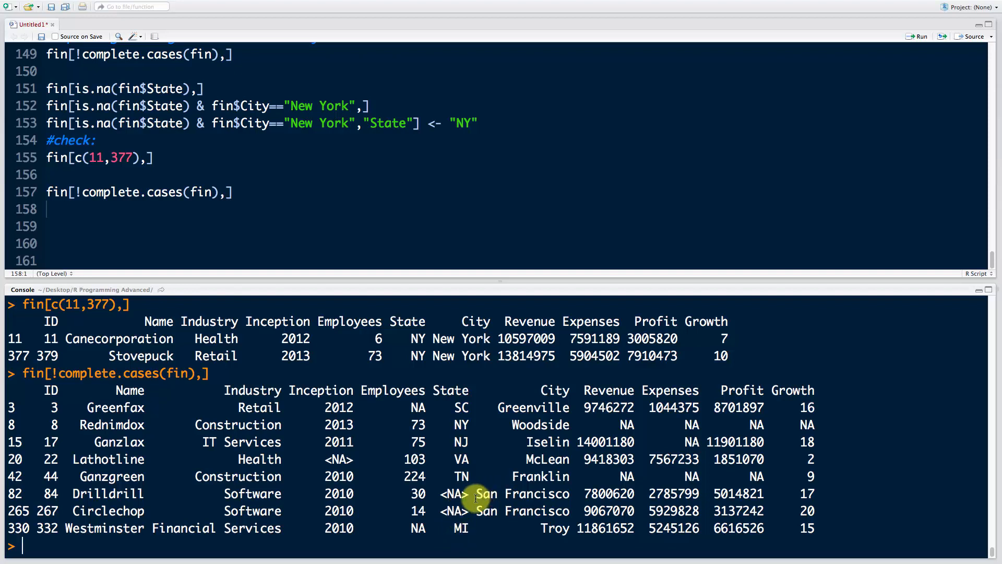
mouse_move(454, 502)
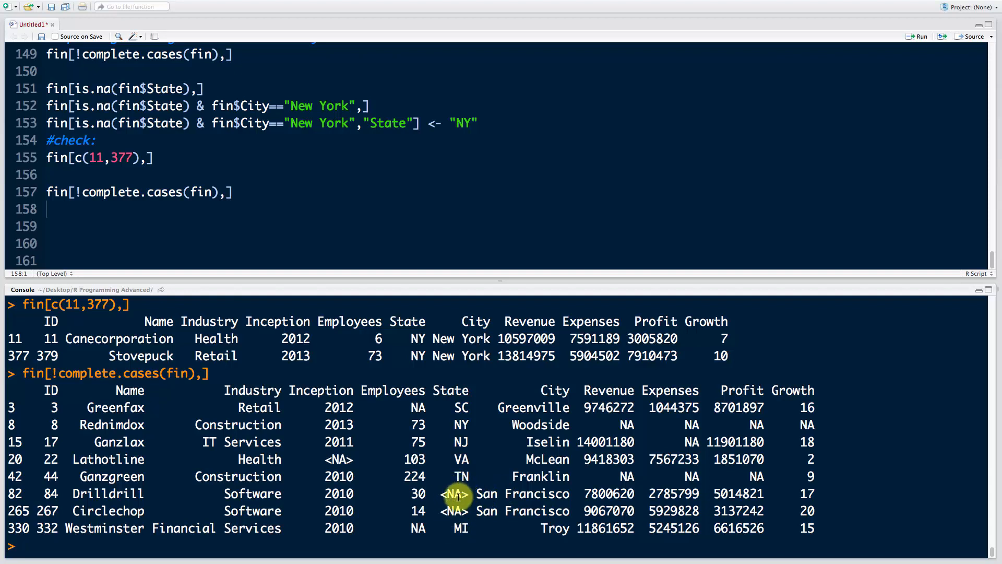
mouse_move(464, 529)
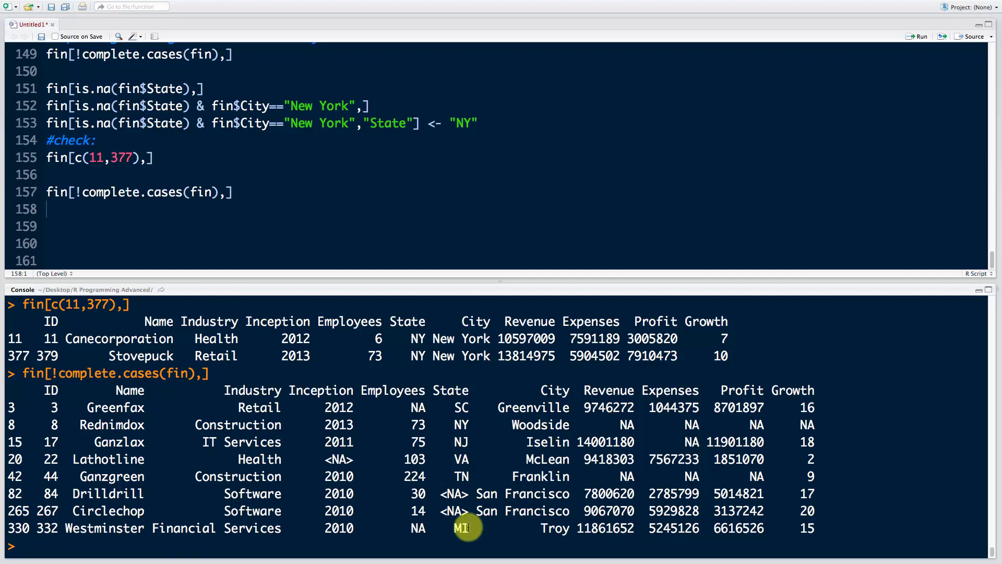
mouse_move(421, 462)
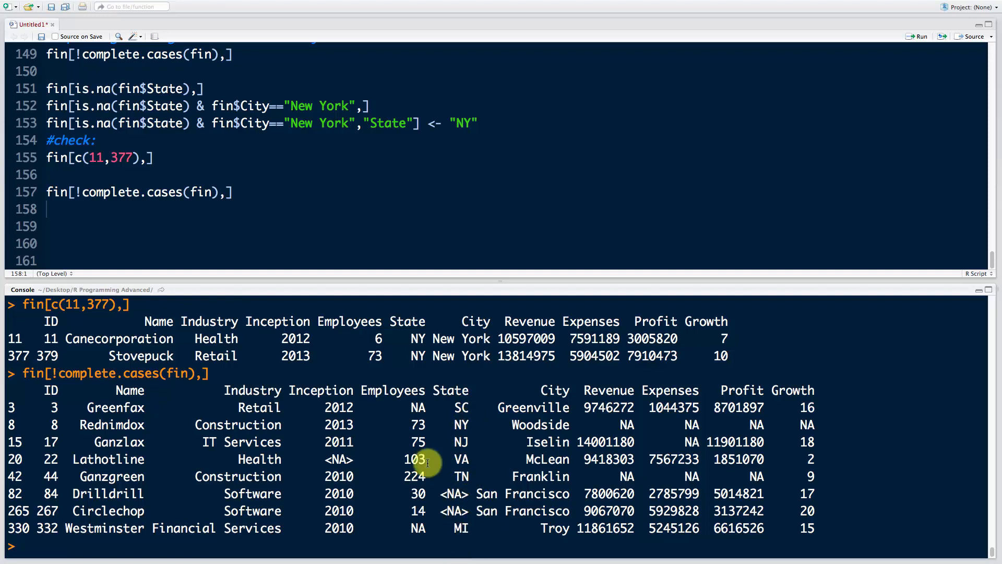
mouse_move(313, 235)
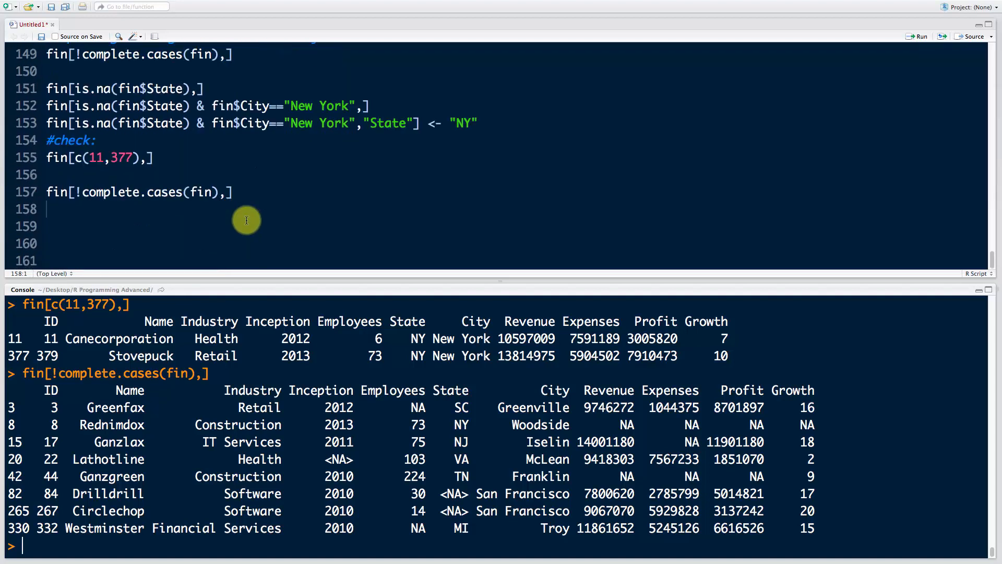
Run the missing-State filter narrowed to San Francisco rows.
type("fin[is.na(fin$State),")
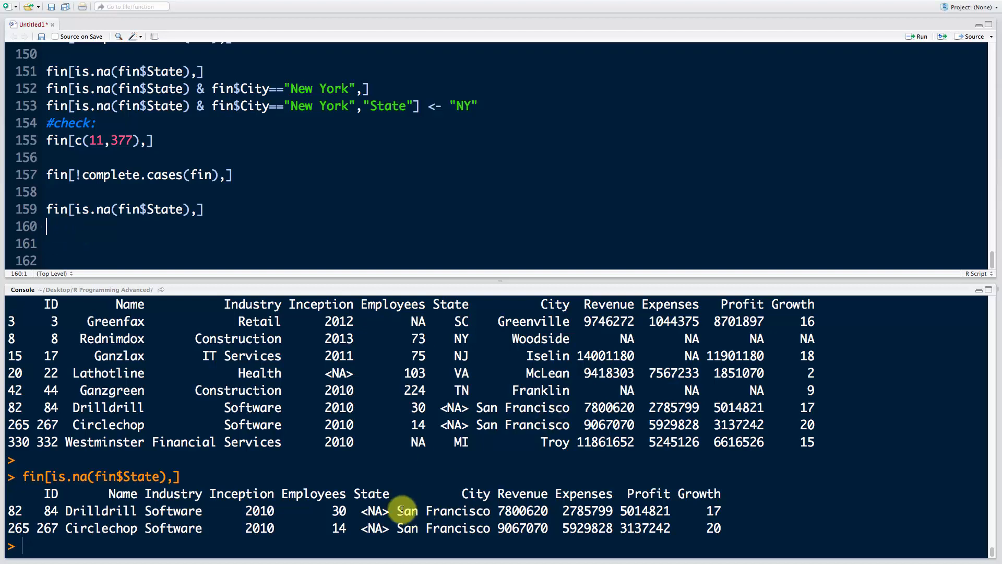
mouse_move(364, 523)
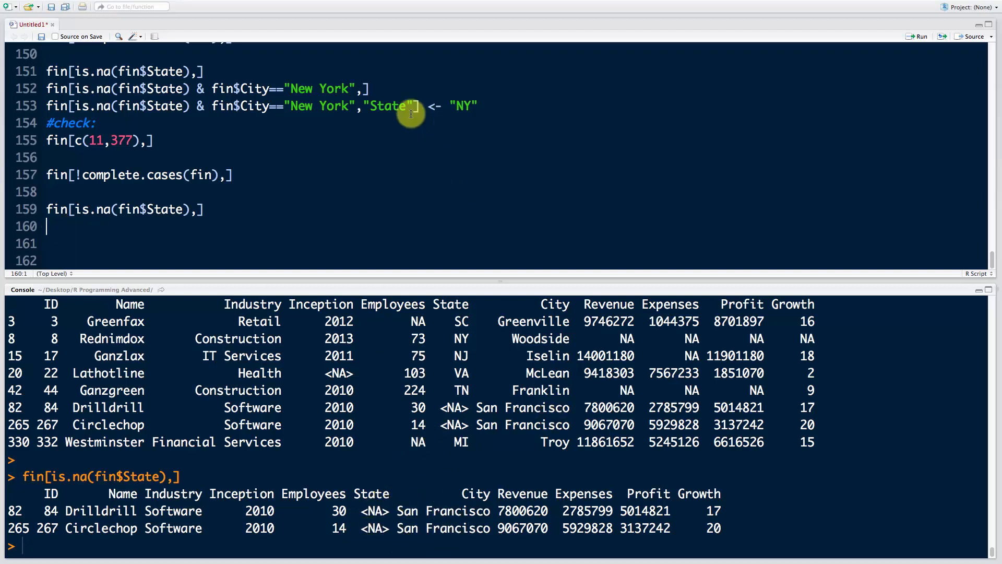
left_click(21, 88)
type("fin[is.na(fin$State) & fin$City==\"San Fran\",]")
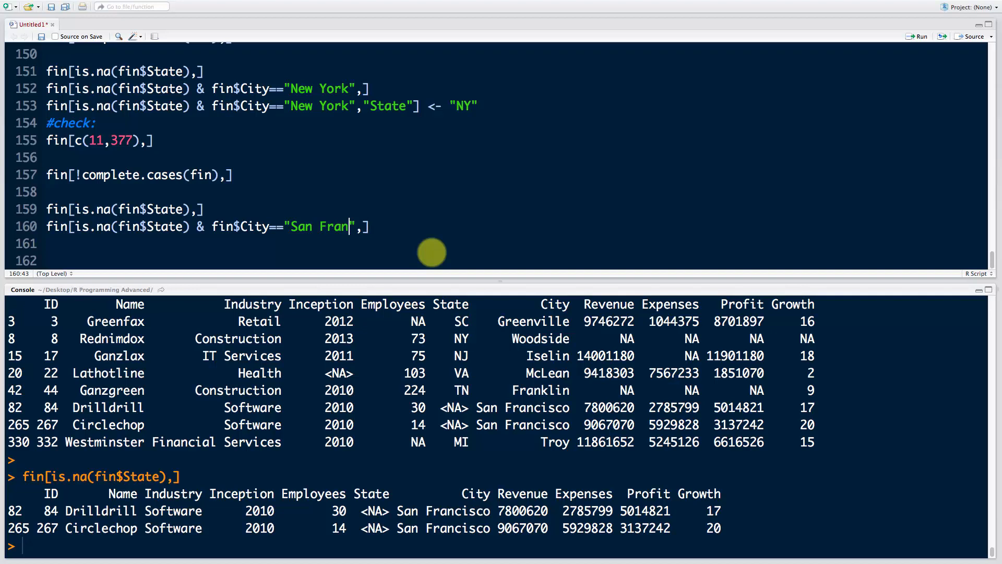
type("cisco")
key("enter")
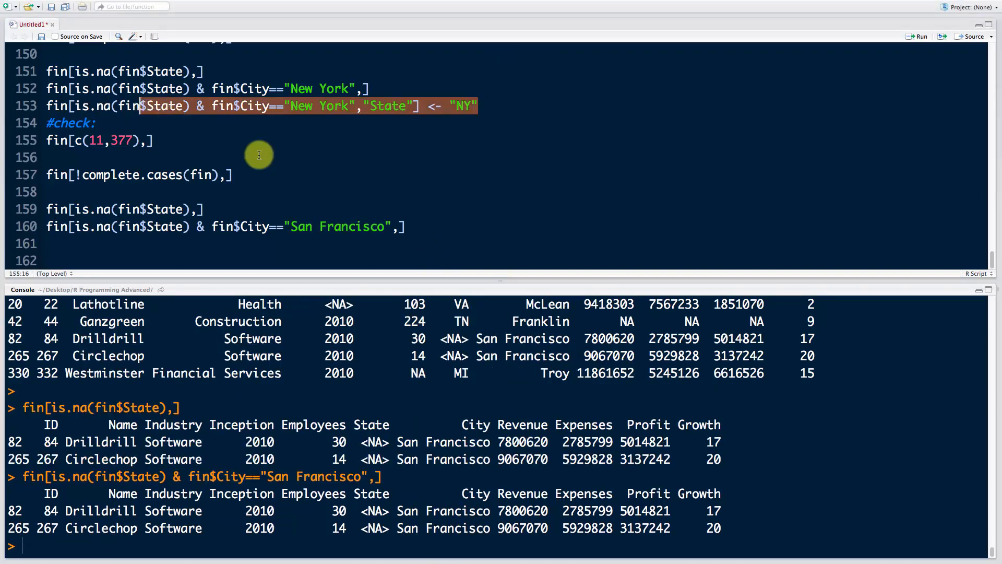
Reuse the San Francisco filter and assign "CA" to its State column.
left_click(403, 226)
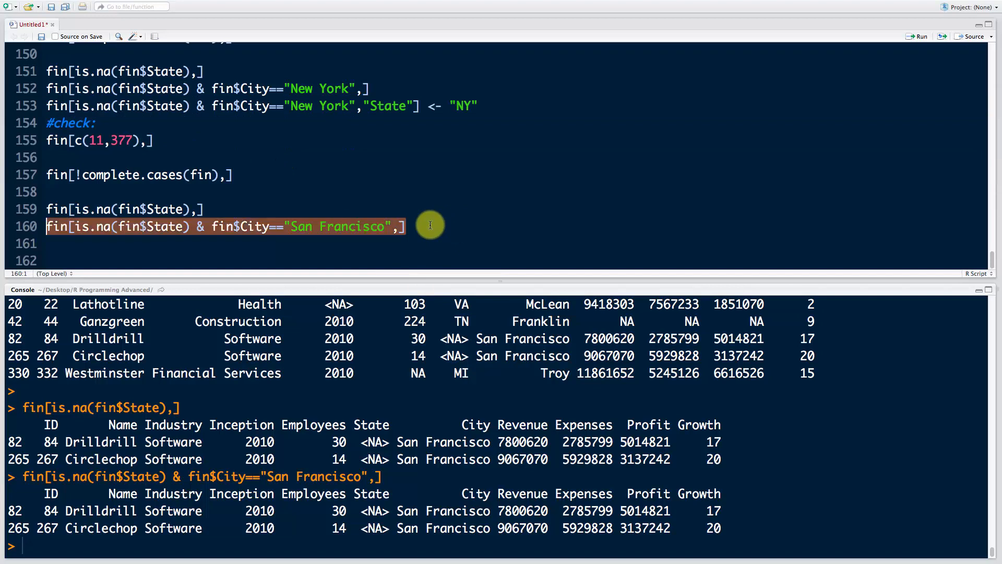
type(",\"S\"]")
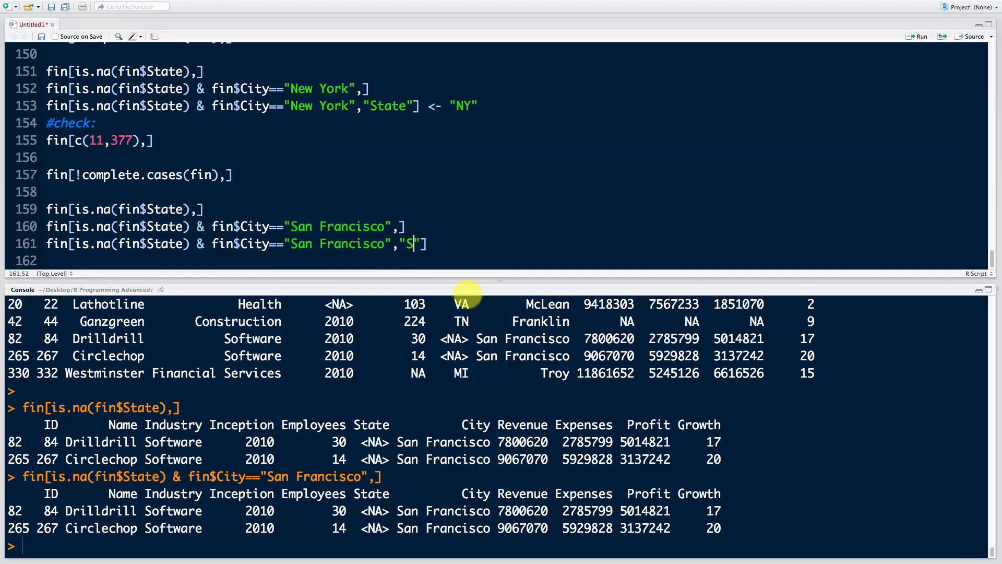
type("tate")
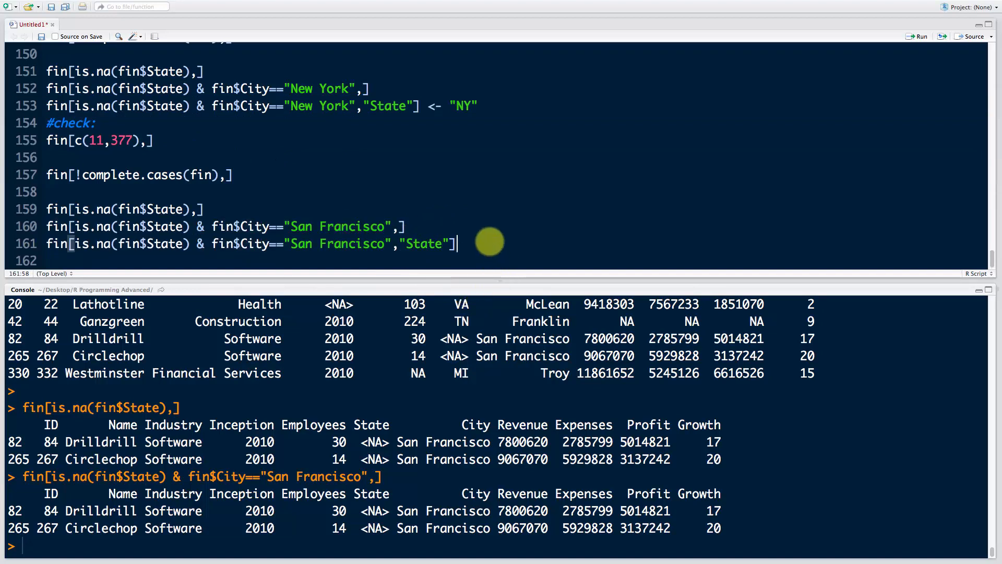
type("<- \"C\"")
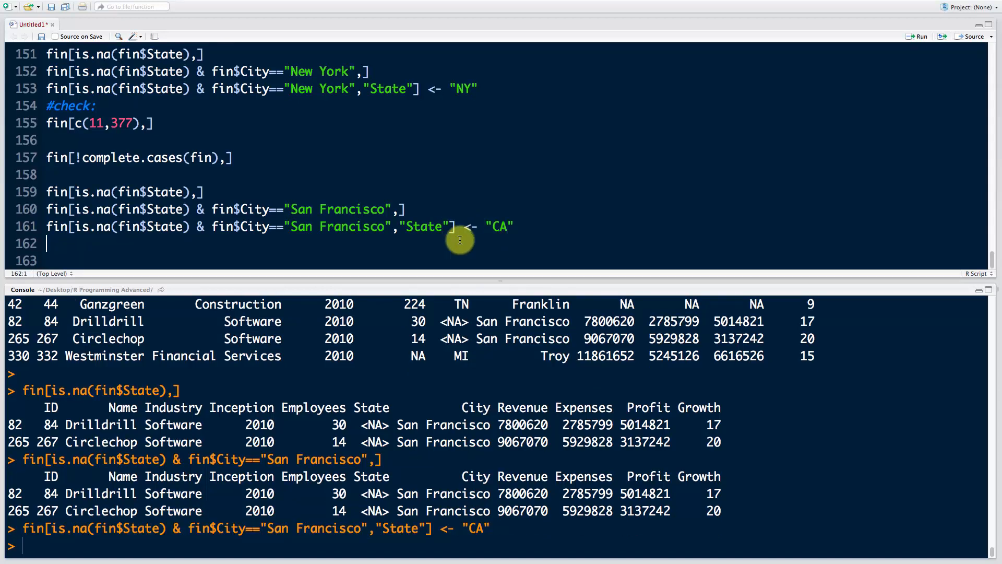
Add a #check: line fin[c(82, 265),] confirming both San Francisco rows show CA.
type("#check:")
left_click(517, 260)
type("fin[c(")
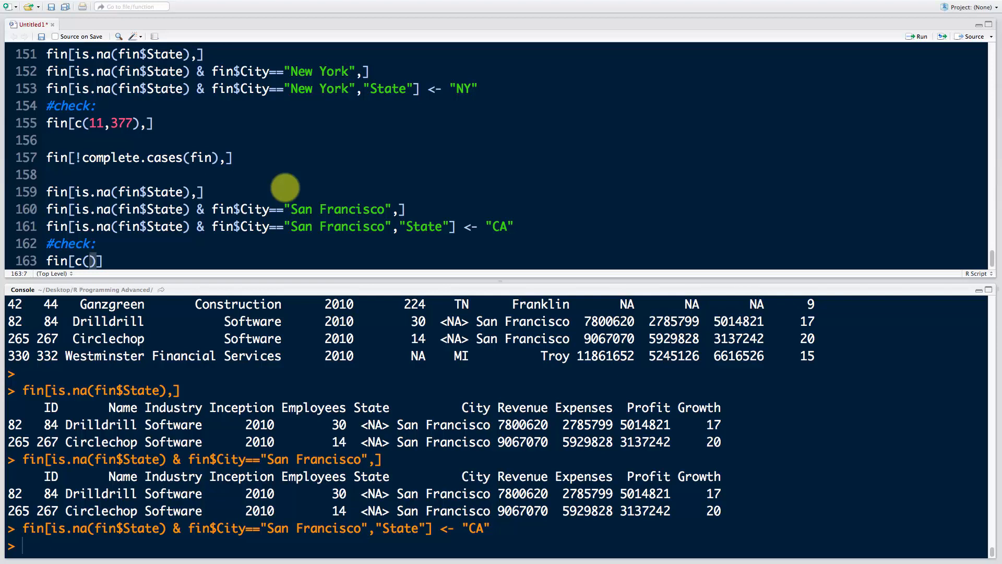
type("82")
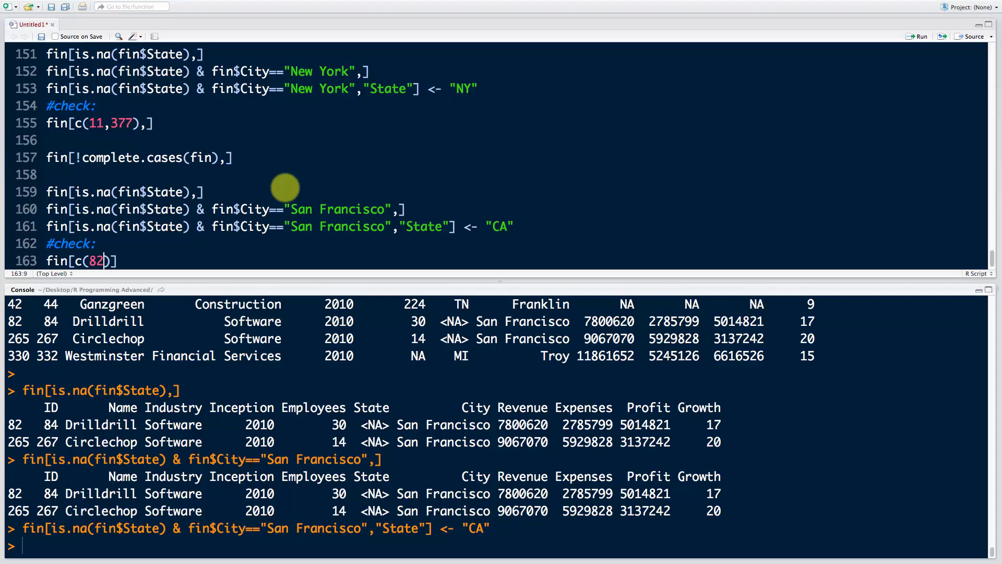
type(", 265")
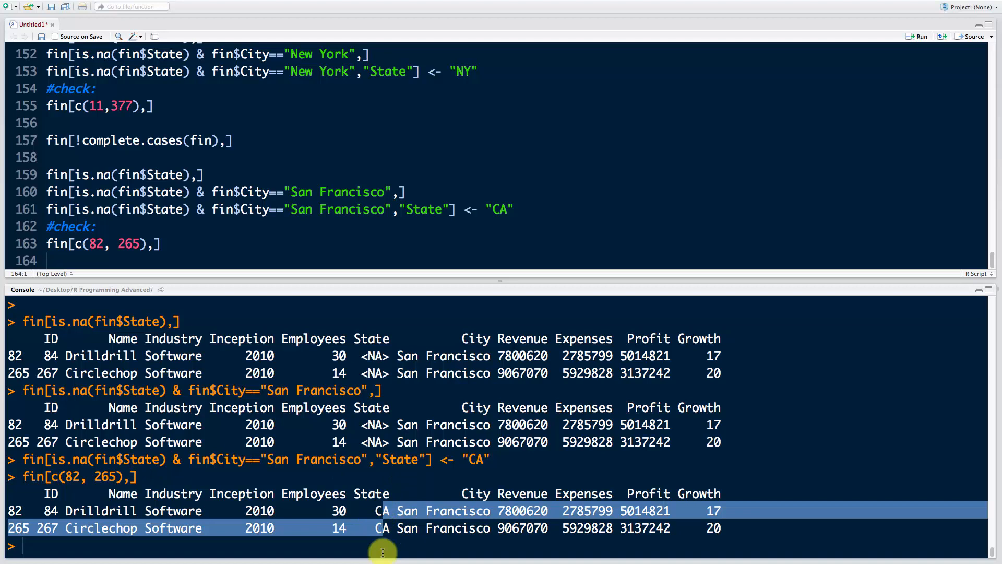
left_click(160, 243)
type("fin[!complete.cases(fin),]")
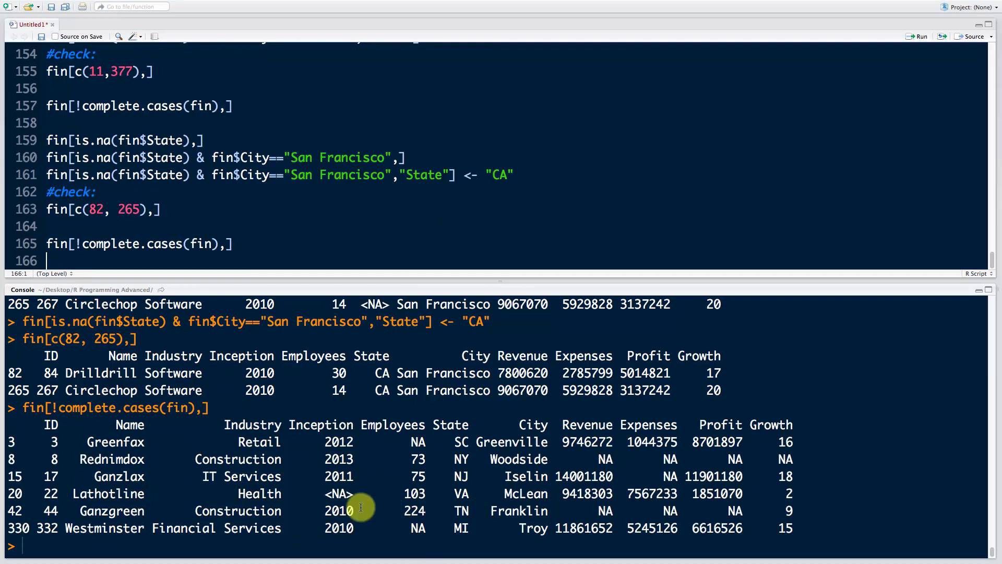
Mark Lathotline's missing Inception value among the six remaining incomplete rows.
double_click(338, 494)
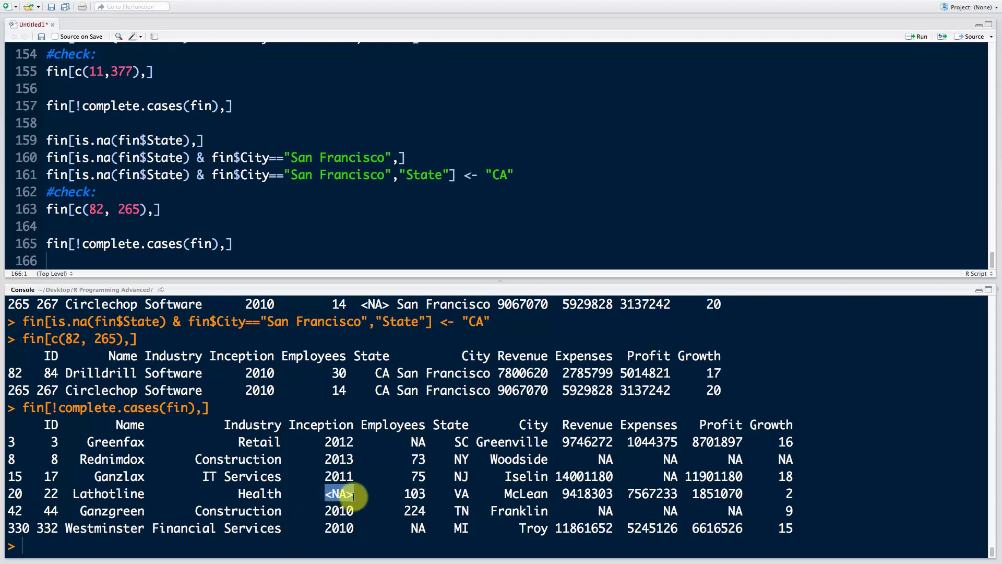